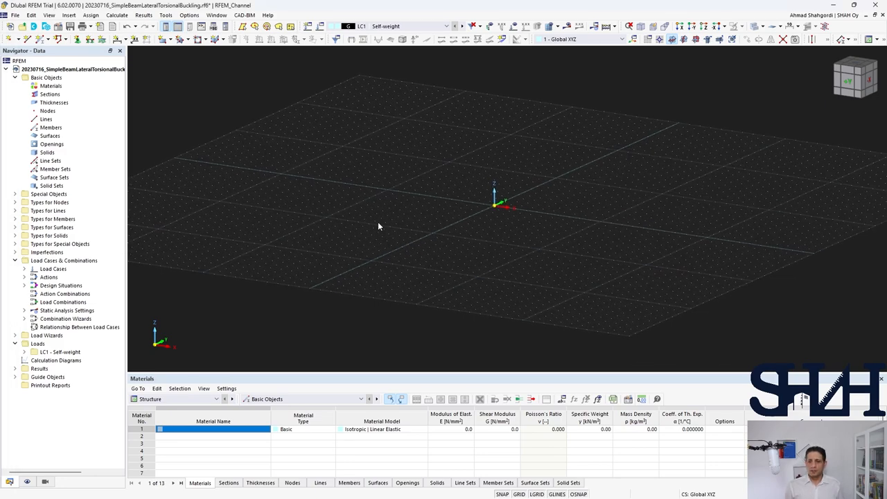
{"action": "mouse_move", "coordinate": [391, 227]}
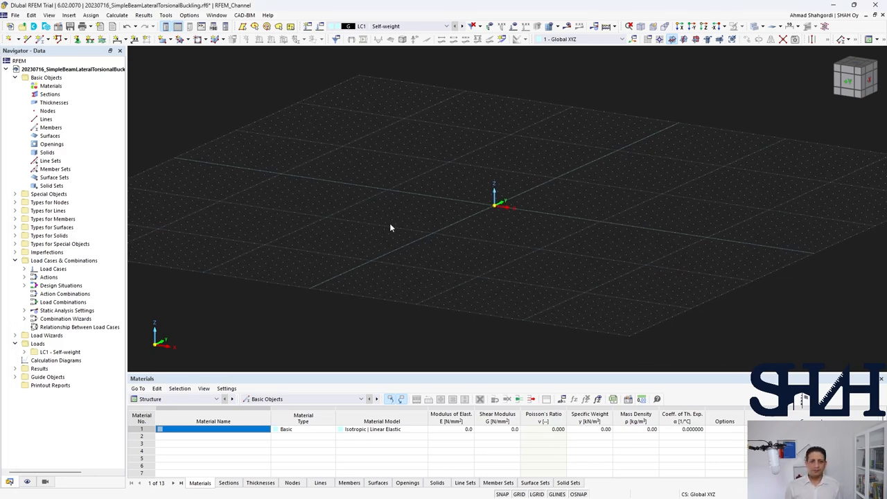
Add S235JR from the material library by searching 'S235' in the Steel S series.
{"action": "left_click", "coordinate": [50, 86]}
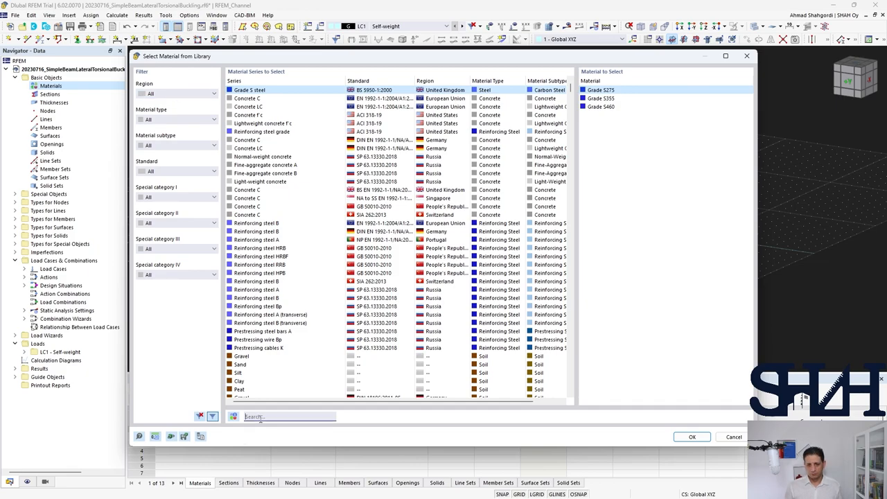
{"action": "type", "text": "S"}
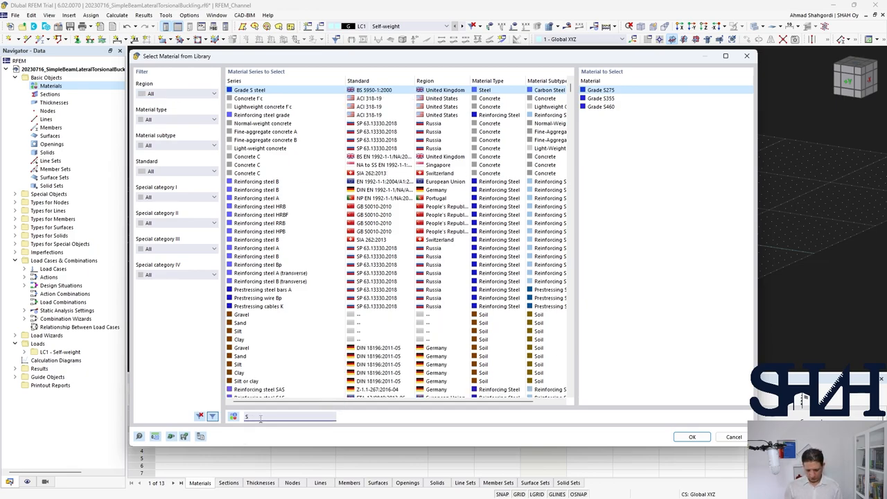
{"action": "type", "text": "235"}
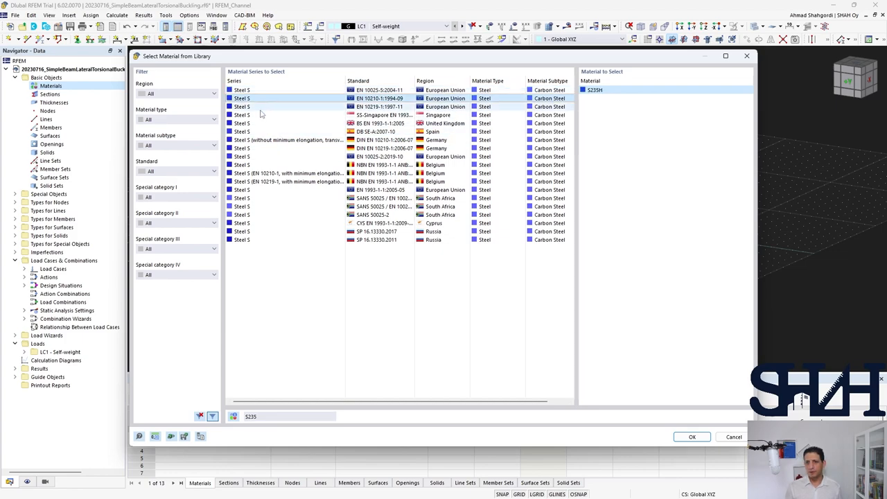
{"action": "left_click", "coordinate": [285, 172]}
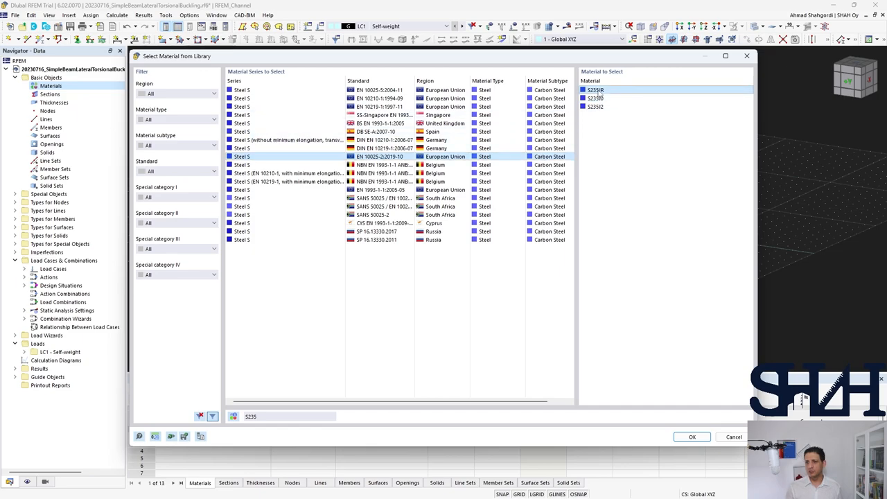
{"action": "left_click", "coordinate": [689, 436]}
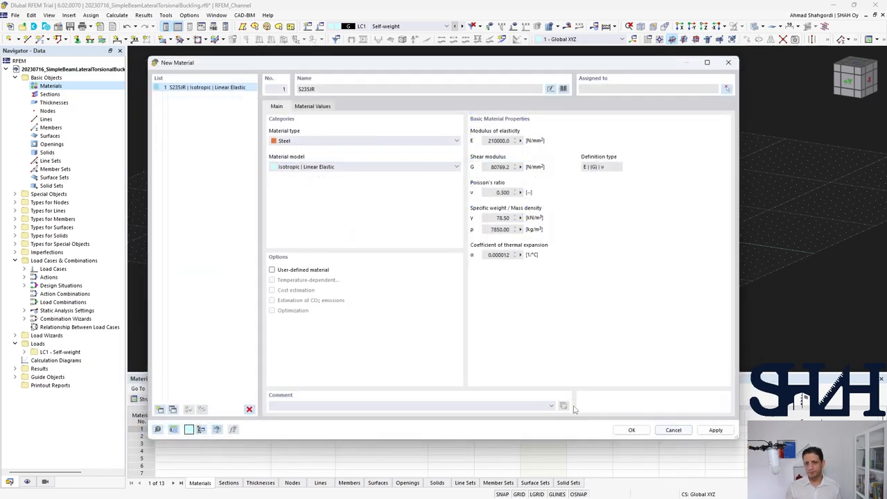
{"action": "mouse_move", "coordinate": [346, 352]}
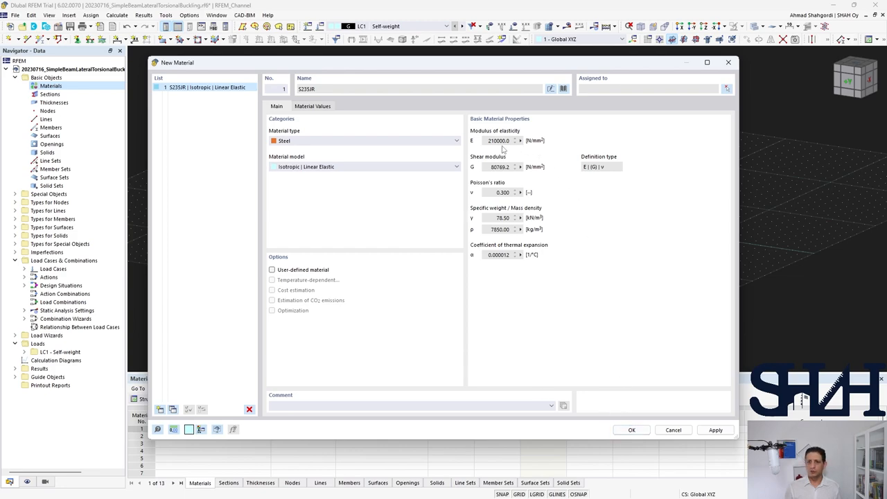
{"action": "mouse_move", "coordinate": [620, 424]}
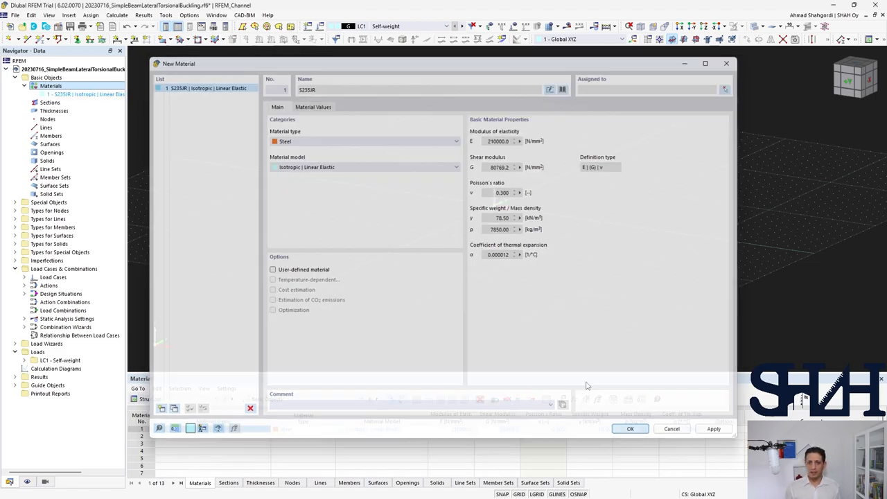
{"action": "left_click", "coordinate": [629, 428]}
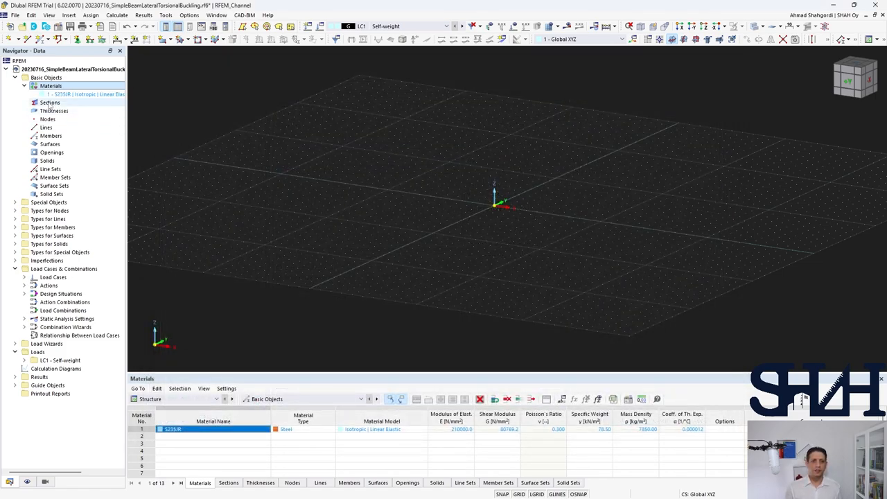
Create a Euronorm HEA 200 section in S235JR steel from the section library.
{"action": "left_click", "coordinate": [49, 103]}
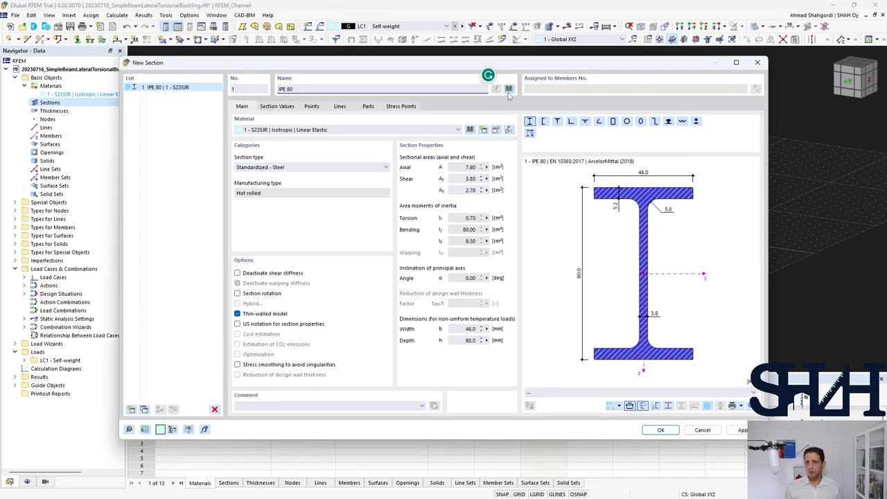
{"action": "left_click", "coordinate": [507, 89]}
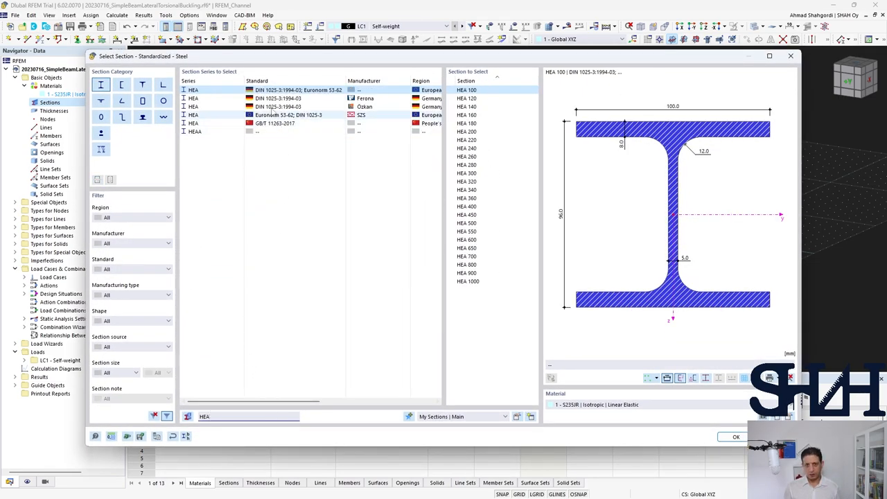
{"action": "left_click", "coordinate": [288, 114]}
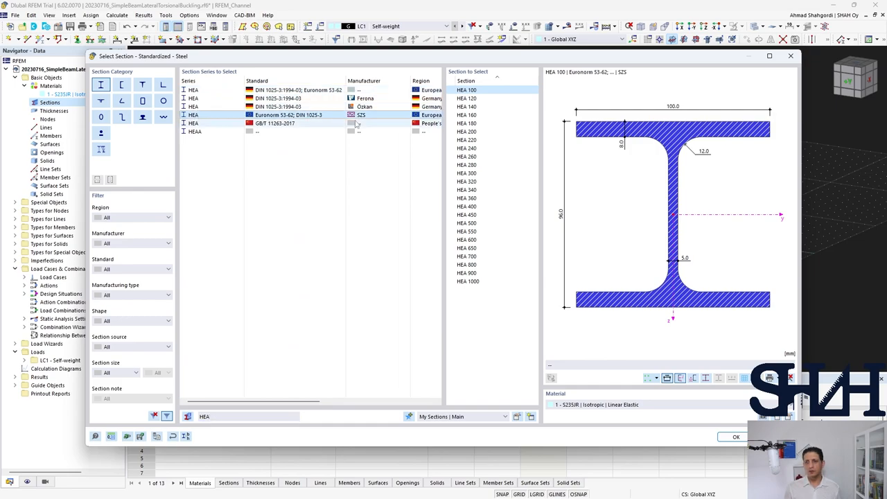
{"action": "left_click", "coordinate": [466, 130]}
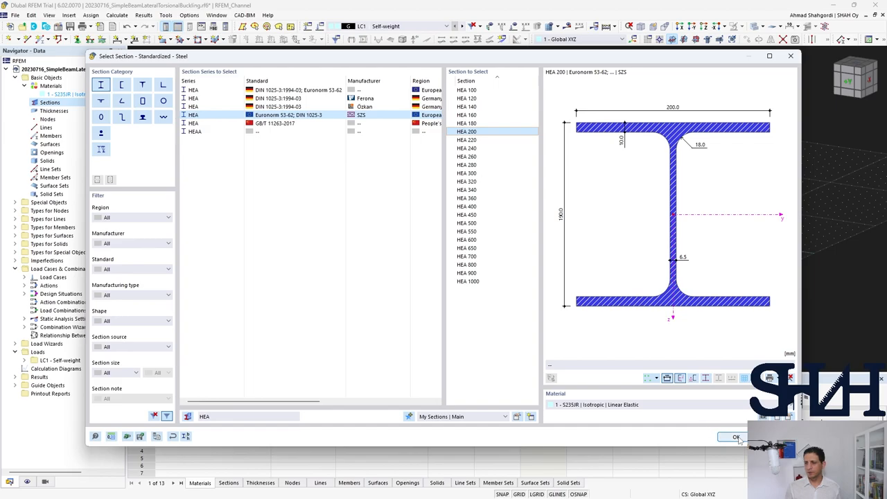
{"action": "left_click", "coordinate": [736, 437]}
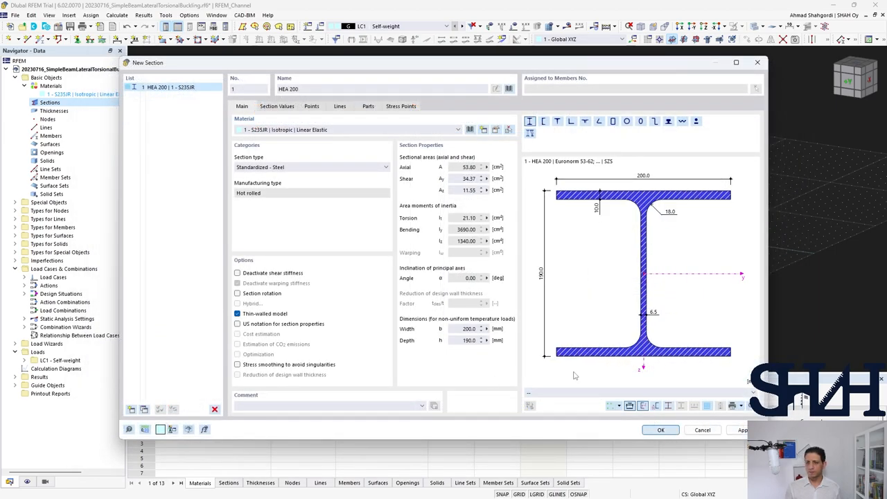
{"action": "left_click", "coordinate": [659, 429]}
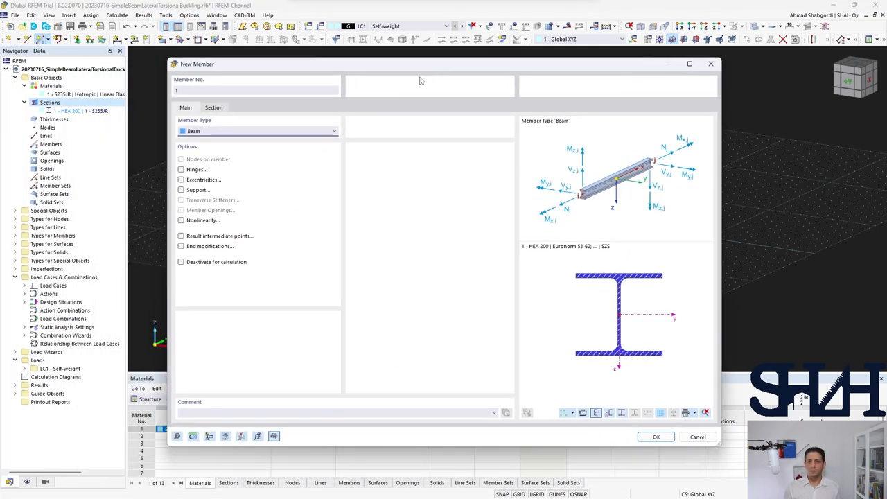
Place the HEA 200 beam from node (0,0,0) to node (4,0,0), 4 m along x.
{"action": "left_click", "coordinate": [214, 108]}
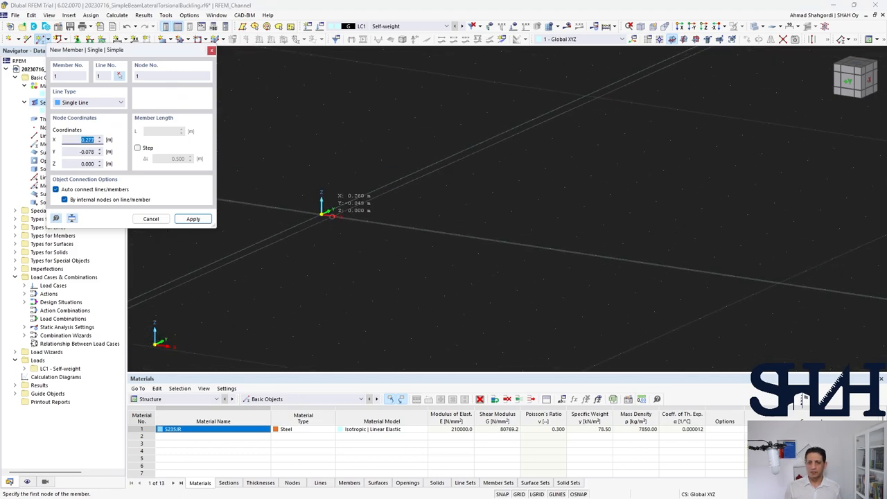
{"action": "left_click", "coordinate": [506, 261]}
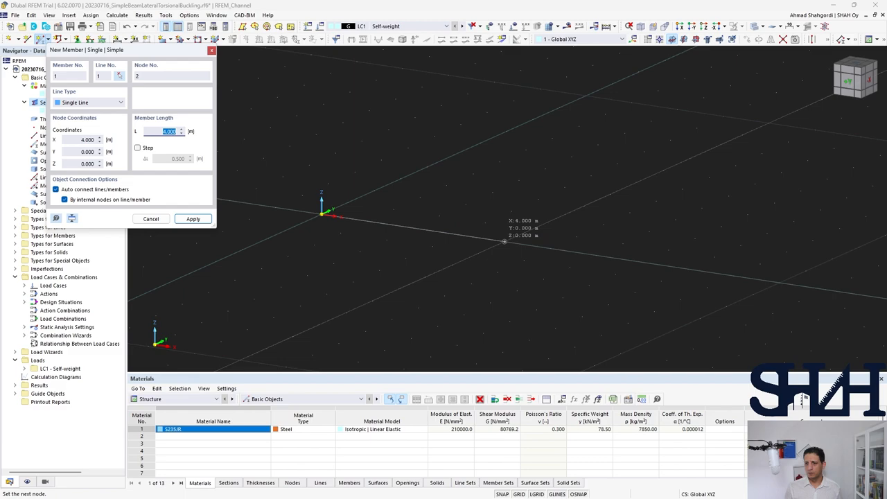
{"action": "left_click", "coordinate": [193, 219]}
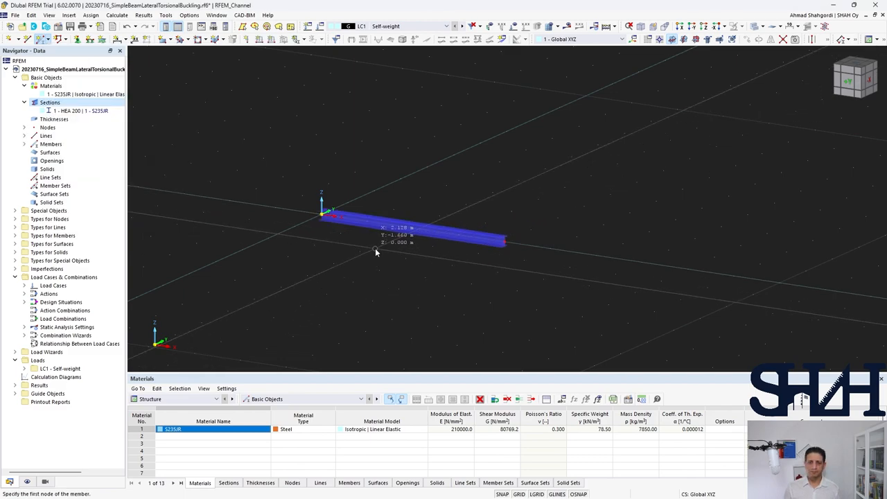
{"action": "mouse_move", "coordinate": [350, 261]}
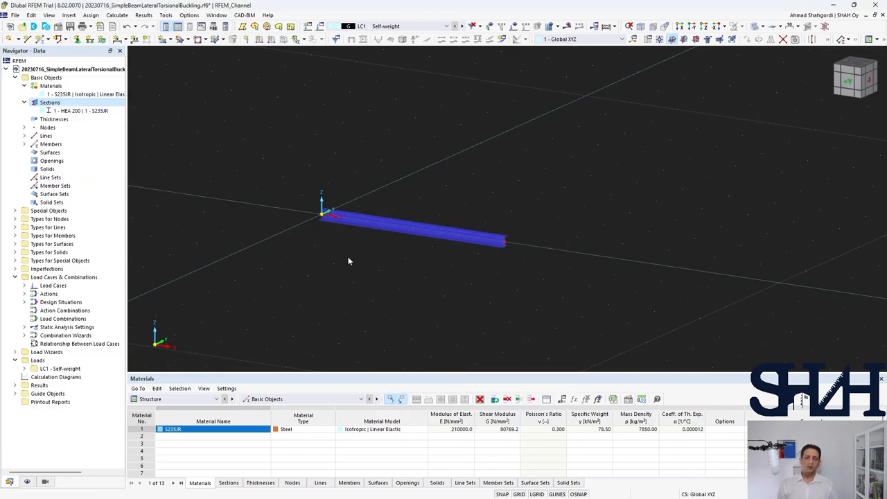
{"action": "mouse_move", "coordinate": [405, 204]}
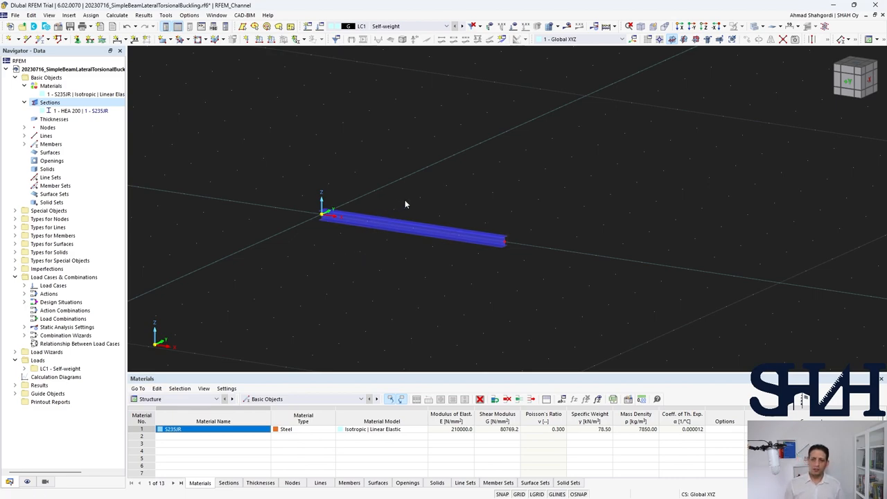
{"action": "mouse_move", "coordinate": [435, 180]}
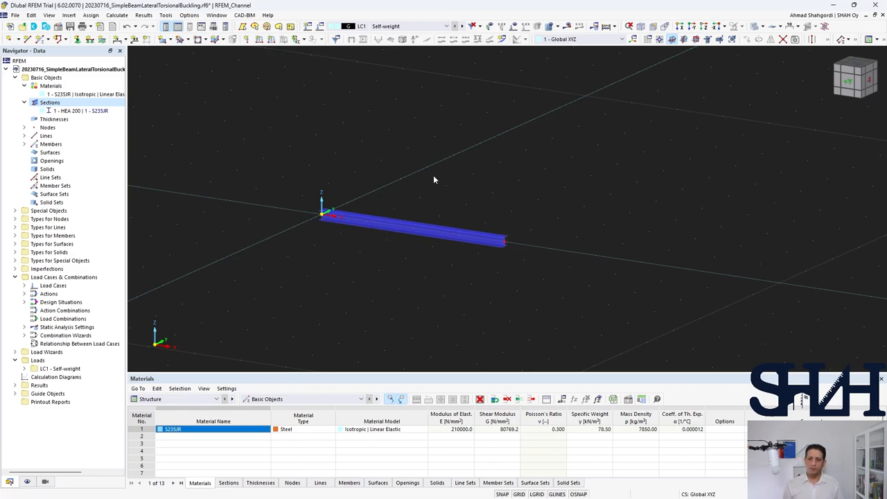
{"action": "mouse_move", "coordinate": [446, 192]}
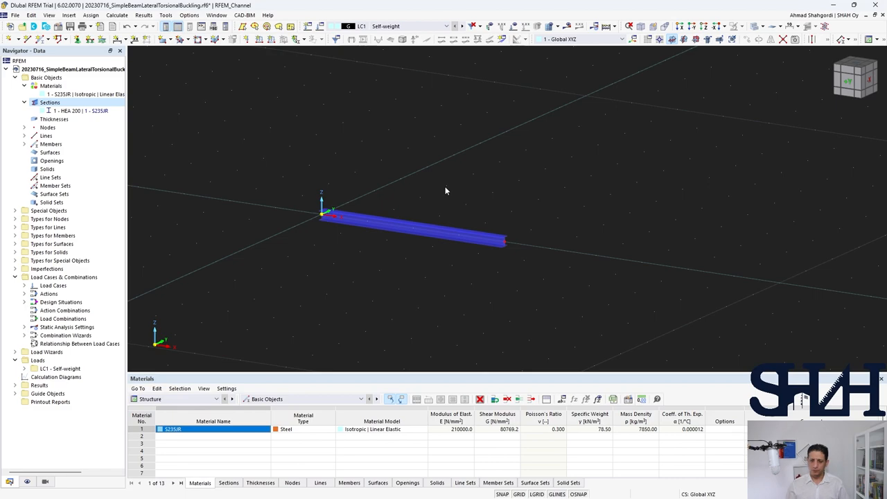
Convert the selected beam member into flange and web plate surfaces.
{"action": "left_click", "coordinate": [413, 229]}
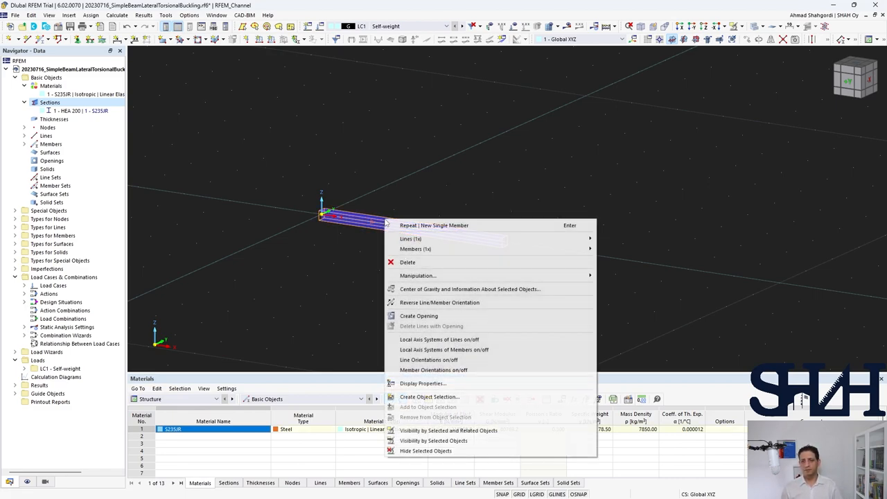
{"action": "mouse_move", "coordinate": [415, 249]}
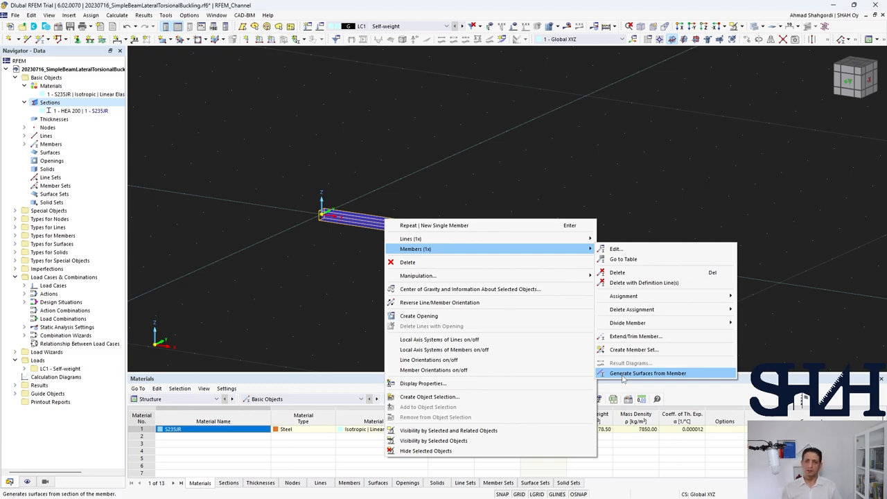
{"action": "left_click", "coordinate": [647, 373]}
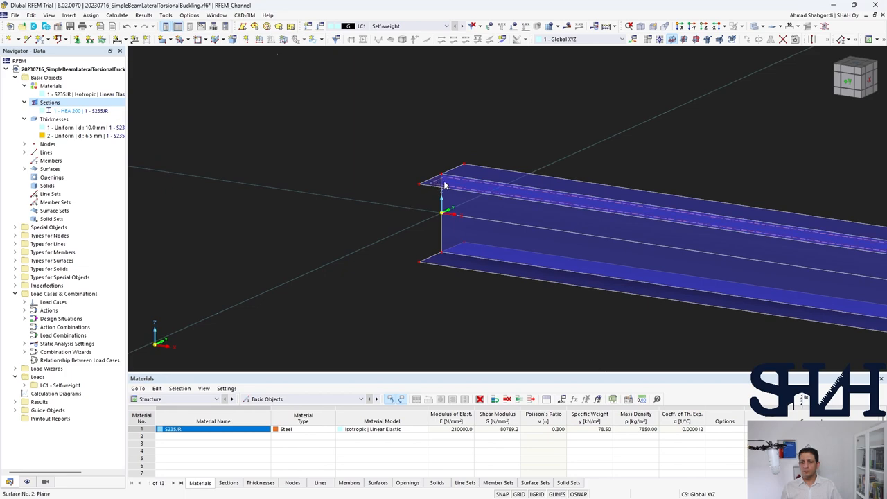
{"action": "mouse_move", "coordinate": [446, 186]}
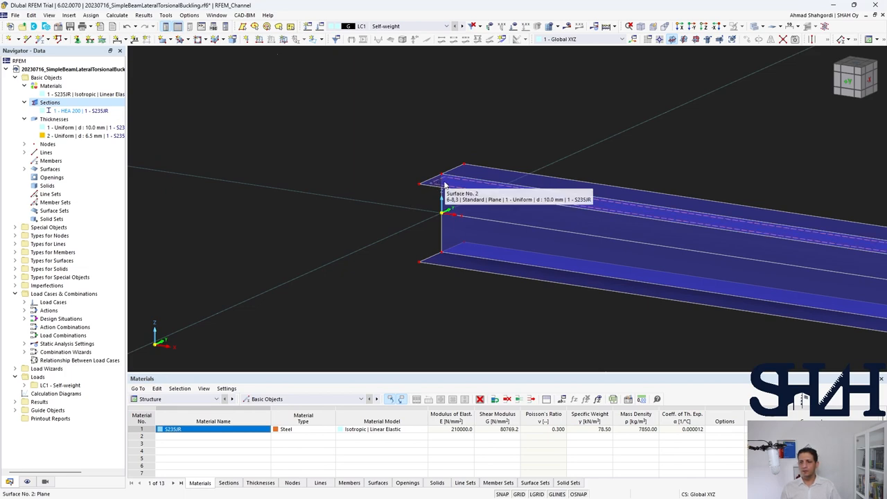
{"action": "mouse_move", "coordinate": [462, 210]}
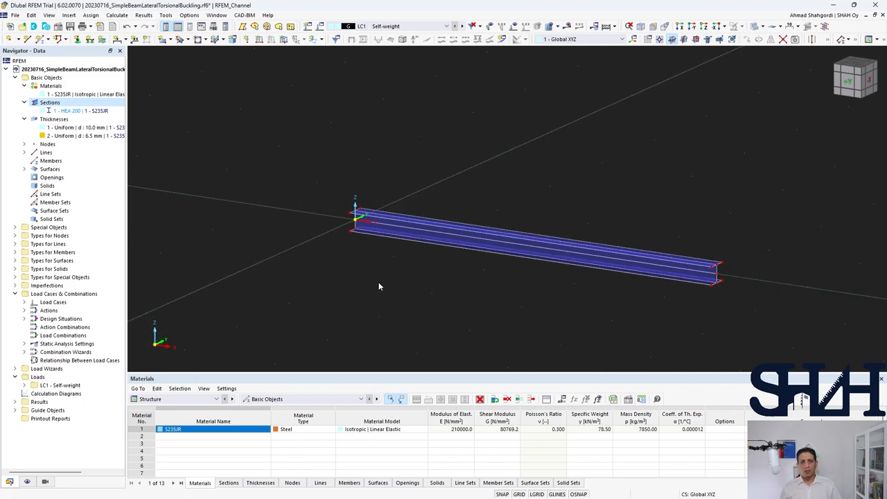
{"action": "mouse_move", "coordinate": [334, 197]}
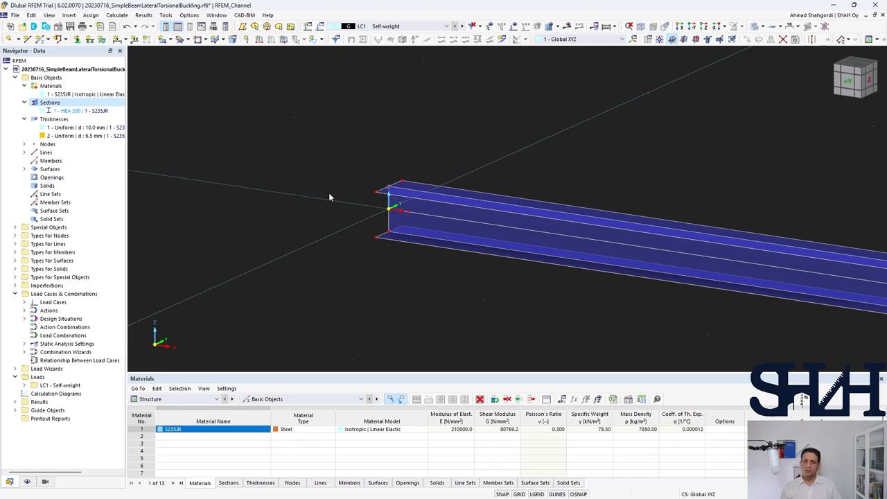
{"action": "mouse_move", "coordinate": [360, 197]}
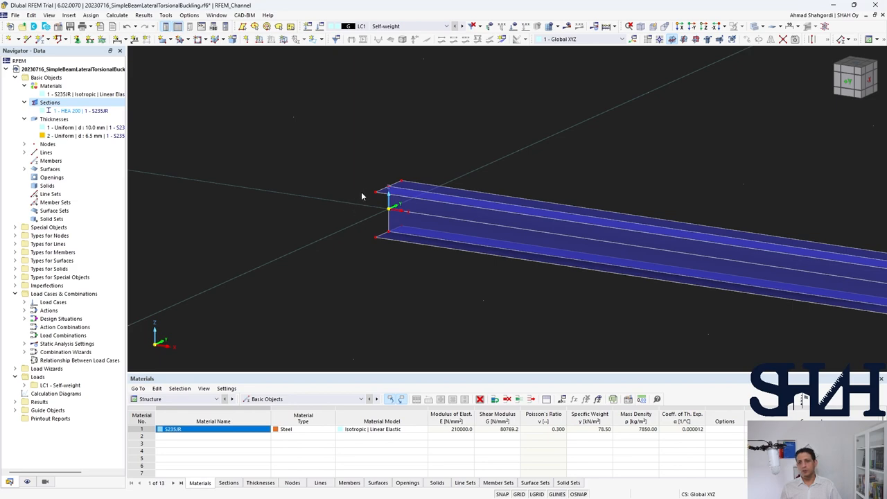
{"action": "mouse_move", "coordinate": [402, 179]}
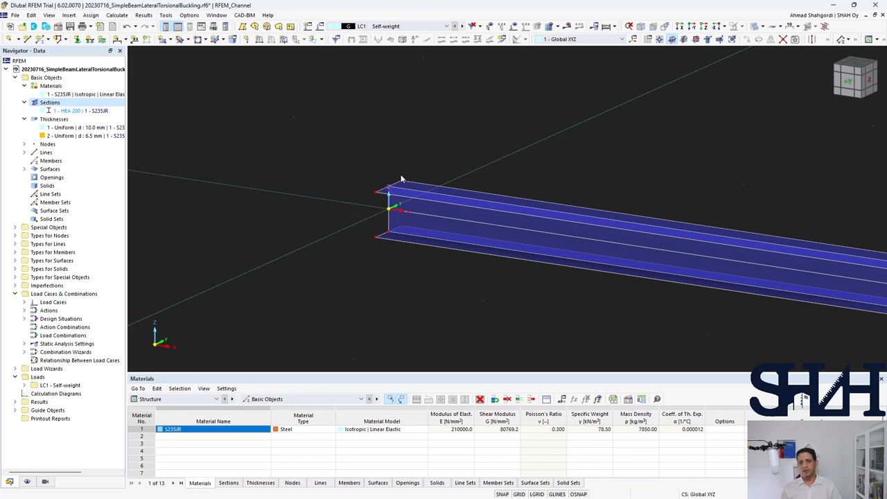
{"action": "mouse_move", "coordinate": [313, 176]}
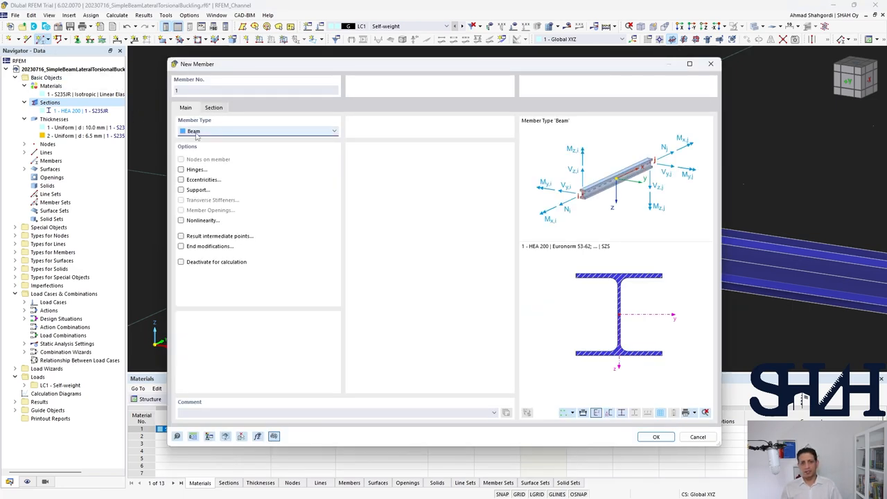
Accept the new beam member definition.
{"action": "left_click", "coordinate": [258, 131]}
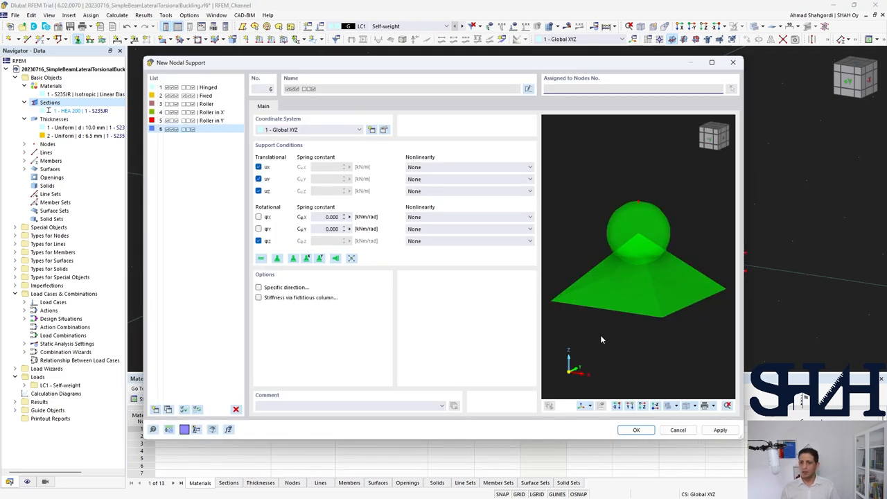
{"action": "mouse_move", "coordinate": [609, 379]}
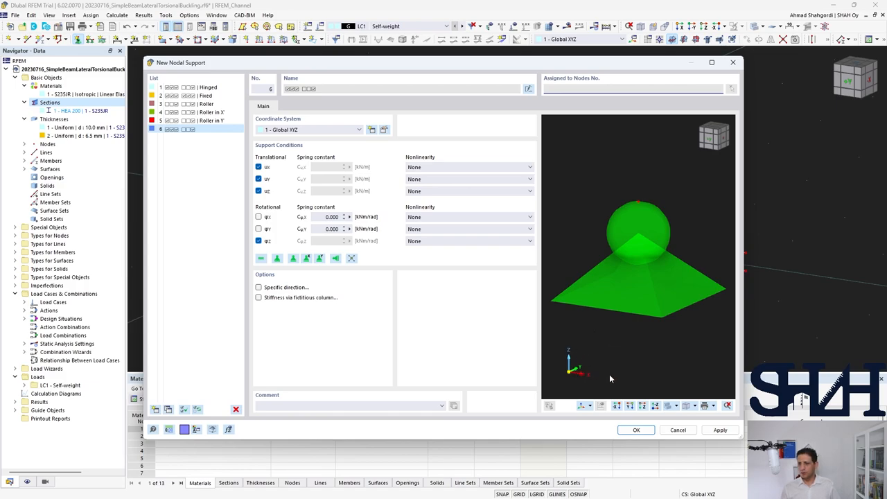
Restrain rotation φx in the custom nodal support and assign it to the nodes.
{"action": "left_click", "coordinate": [258, 241]}
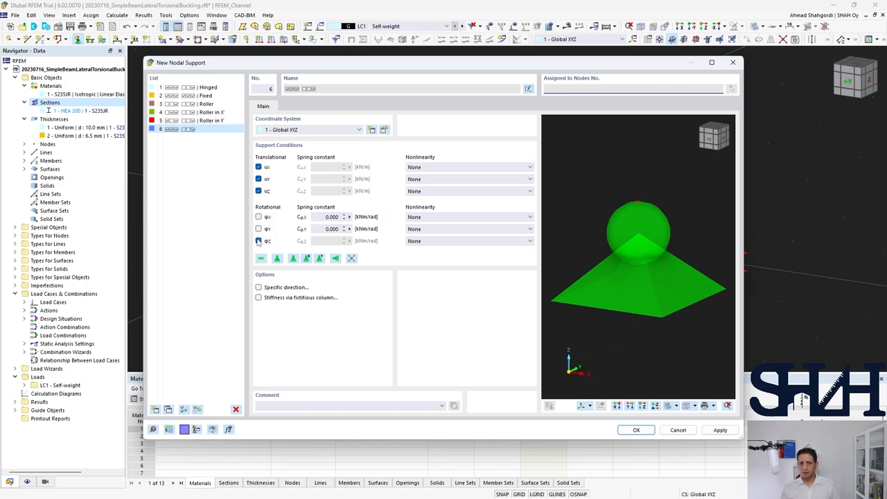
{"action": "left_click", "coordinate": [258, 241]}
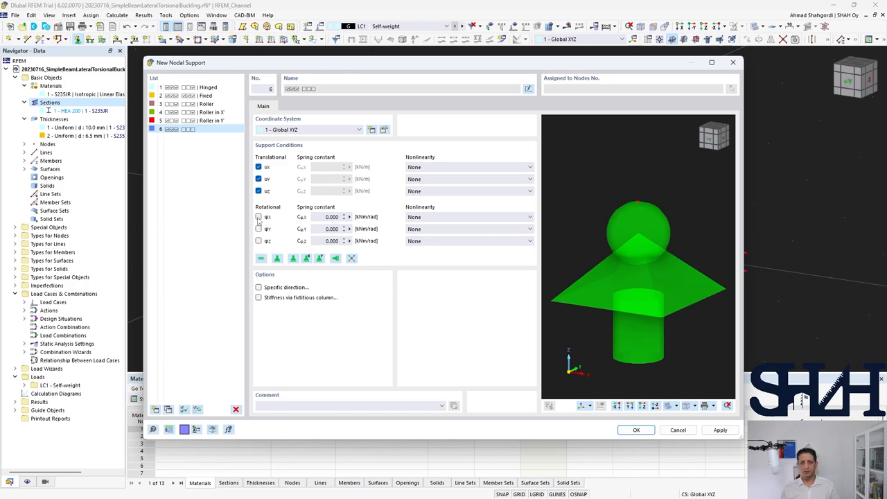
{"action": "left_click", "coordinate": [258, 216]}
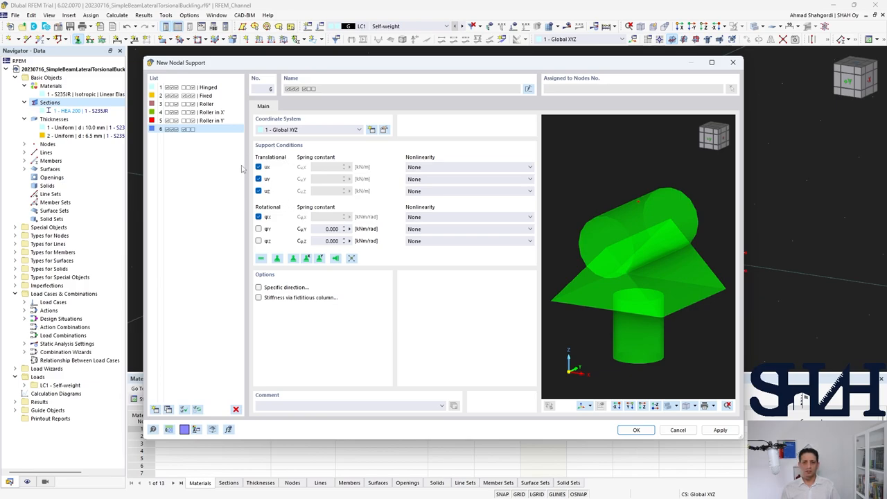
{"action": "mouse_move", "coordinate": [579, 399]}
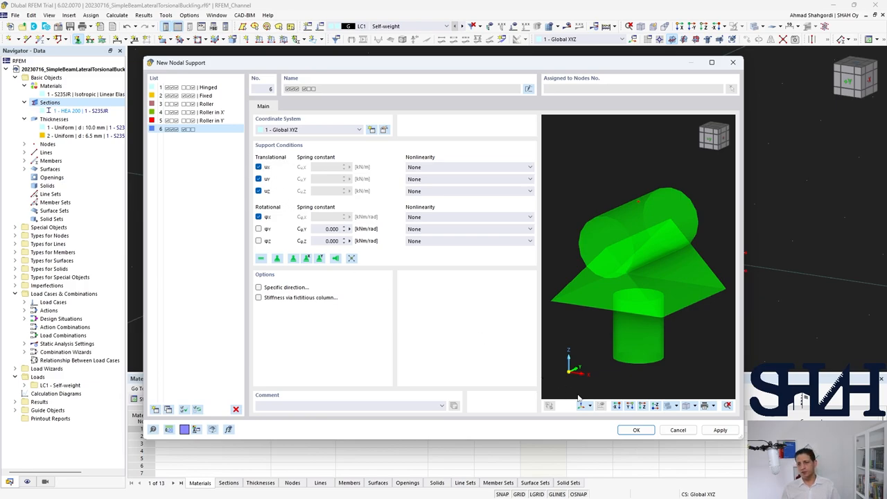
{"action": "left_click", "coordinate": [634, 429]}
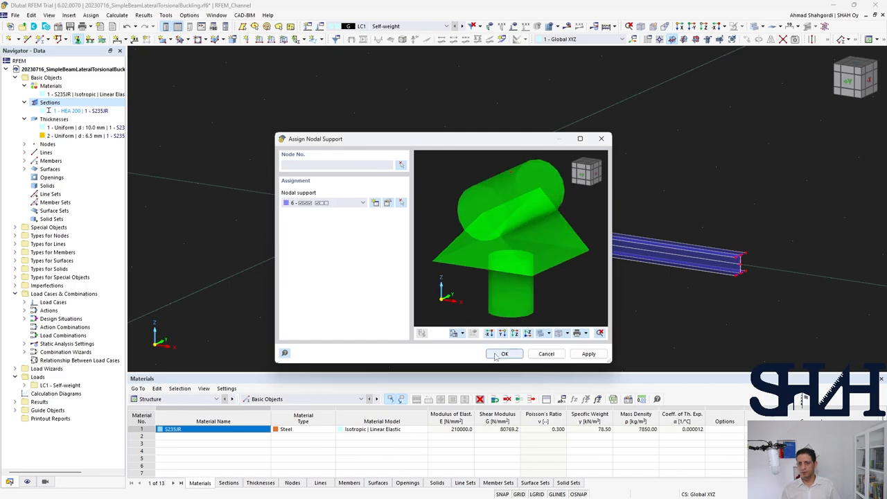
{"action": "left_click", "coordinate": [504, 353]}
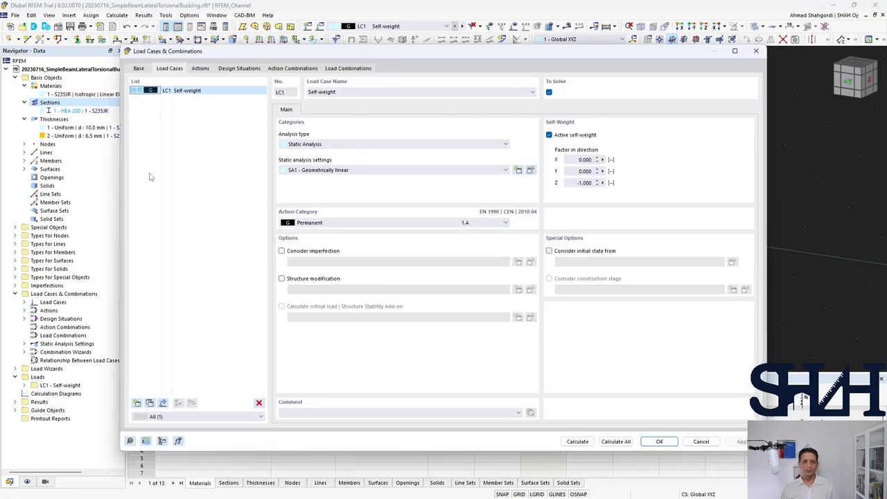
Add load case LC2 named Buckling.
{"action": "left_click", "coordinate": [138, 402]}
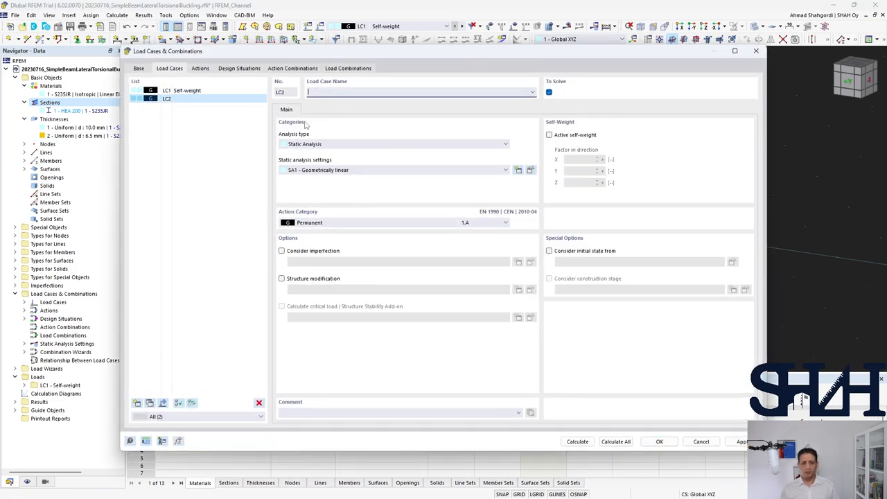
{"action": "type", "text": "Buckling"}
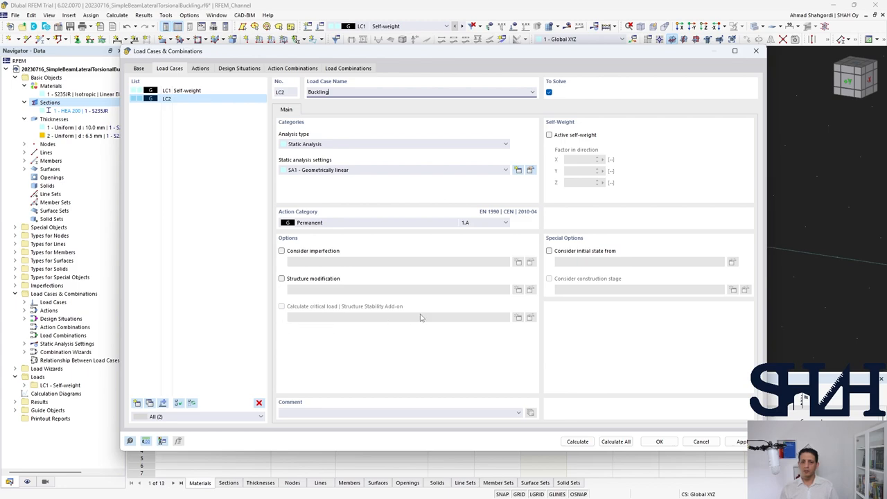
{"action": "mouse_move", "coordinate": [426, 310]}
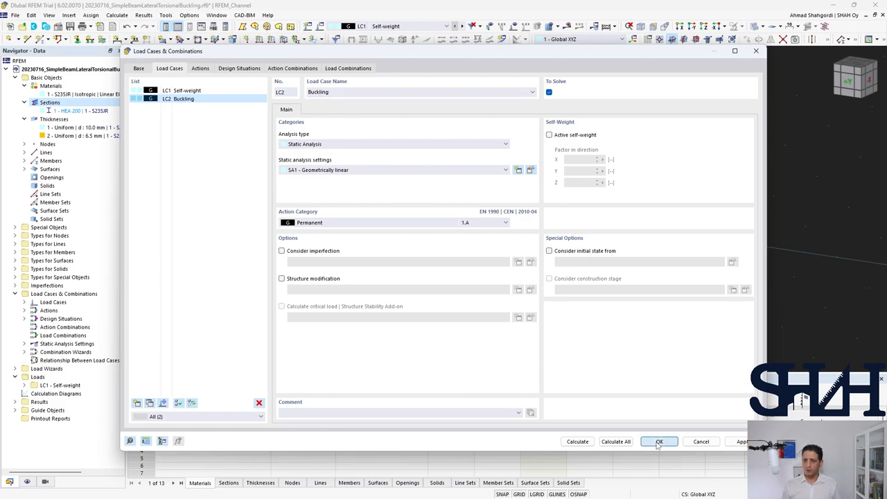
{"action": "left_click", "coordinate": [658, 441]}
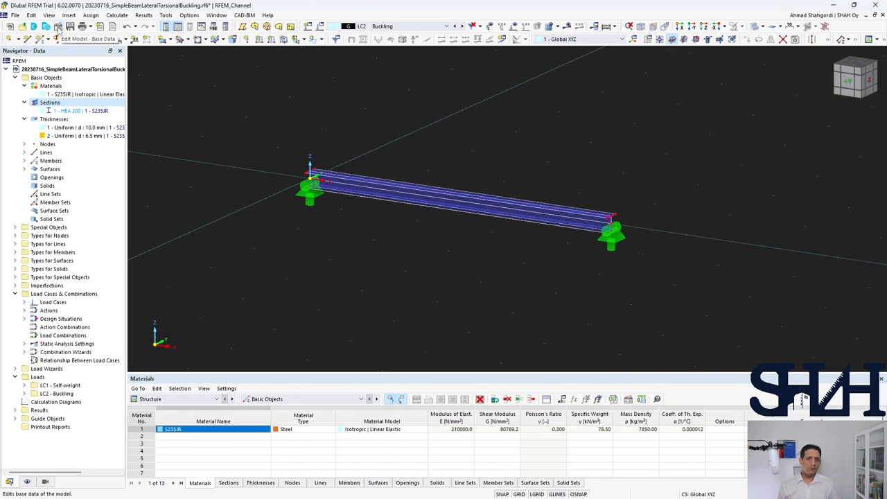
Activate the Structure Stability add-on and enable critical load calculation for Buckling.
{"action": "left_click", "coordinate": [88, 39]}
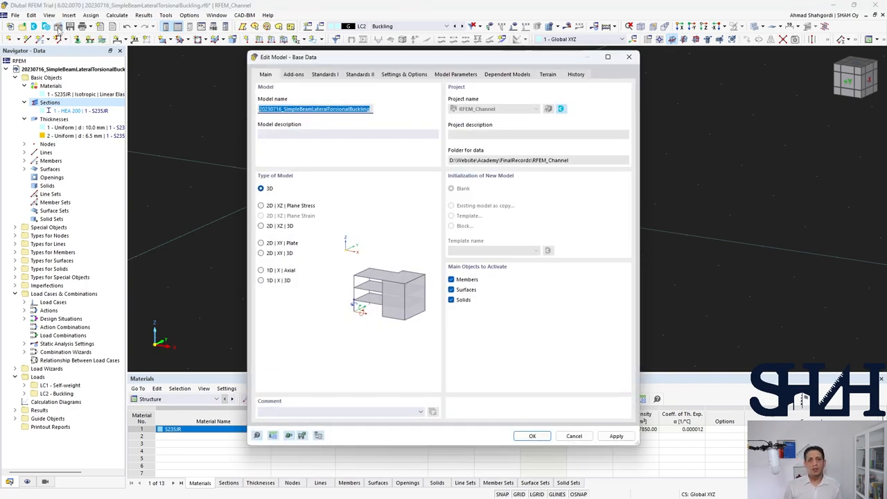
{"action": "left_click", "coordinate": [294, 75]}
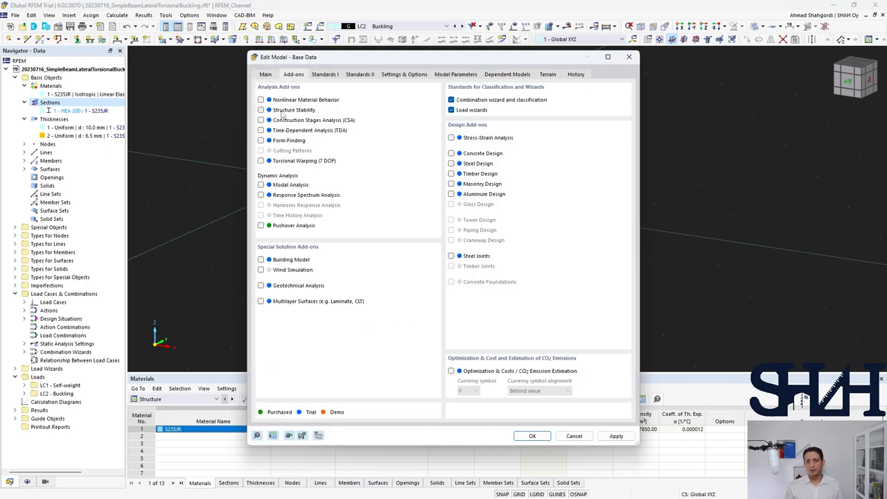
{"action": "left_click", "coordinate": [260, 109]}
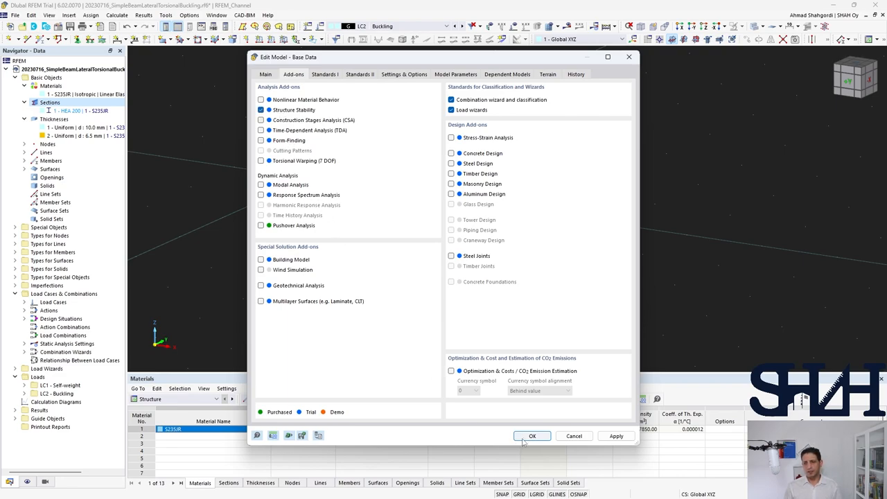
{"action": "left_click", "coordinate": [532, 435]}
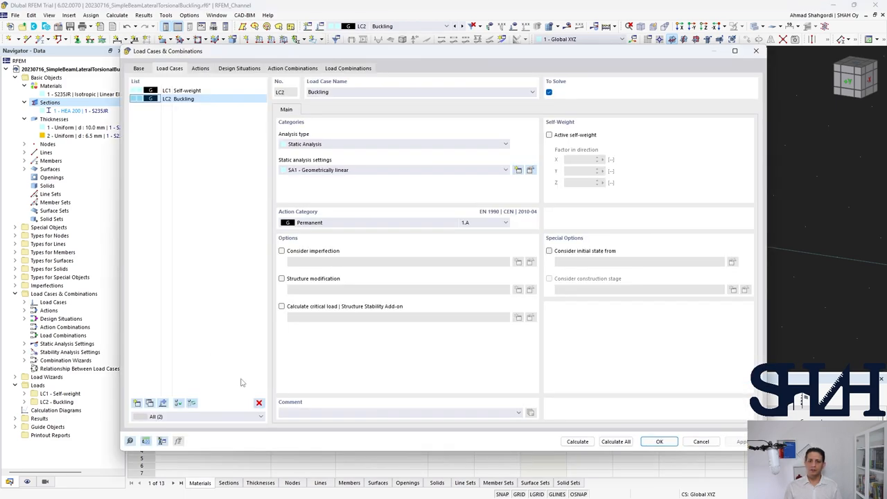
{"action": "left_click", "coordinate": [281, 306]}
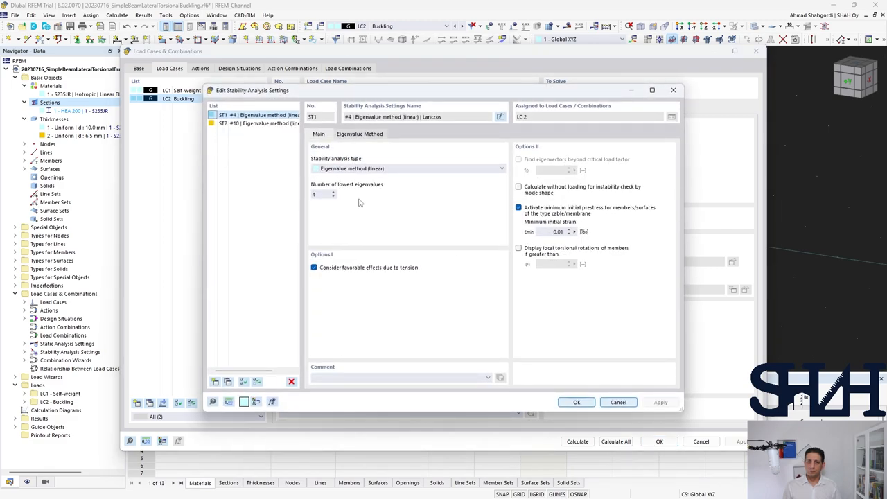
{"action": "mouse_move", "coordinate": [432, 219]}
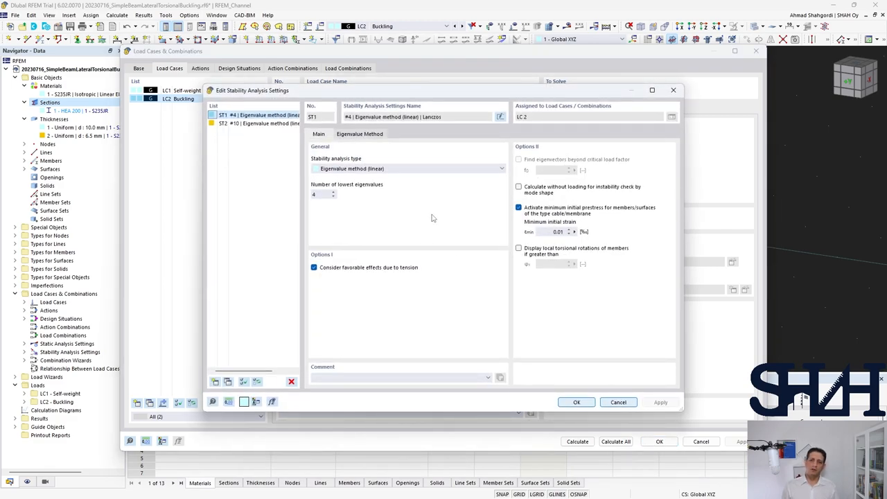
{"action": "mouse_move", "coordinate": [315, 226]}
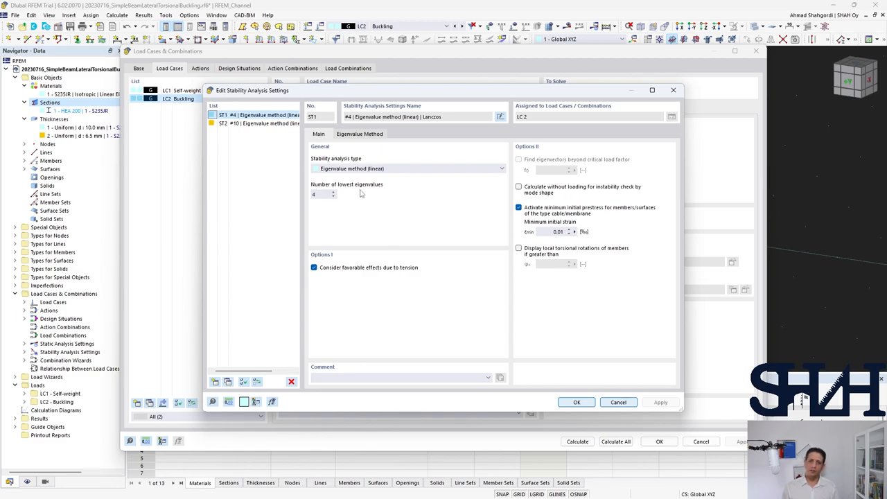
{"action": "mouse_move", "coordinate": [359, 192]}
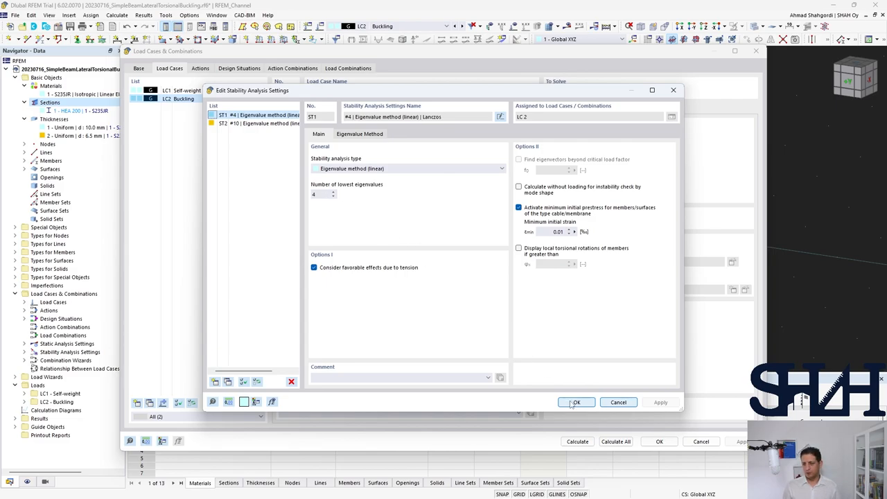
Confirm the linear eigenvalue stability settings with the four lowest eigenvalues.
{"action": "left_click", "coordinate": [575, 402]}
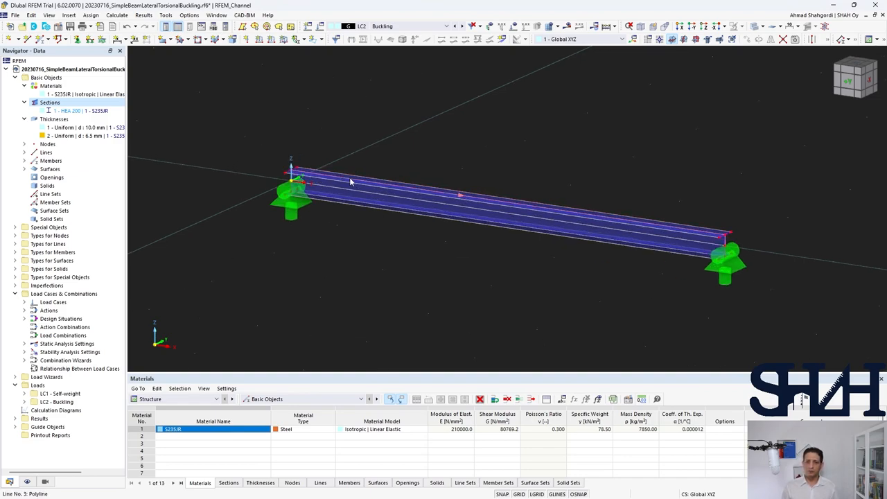
{"action": "mouse_move", "coordinate": [381, 158]}
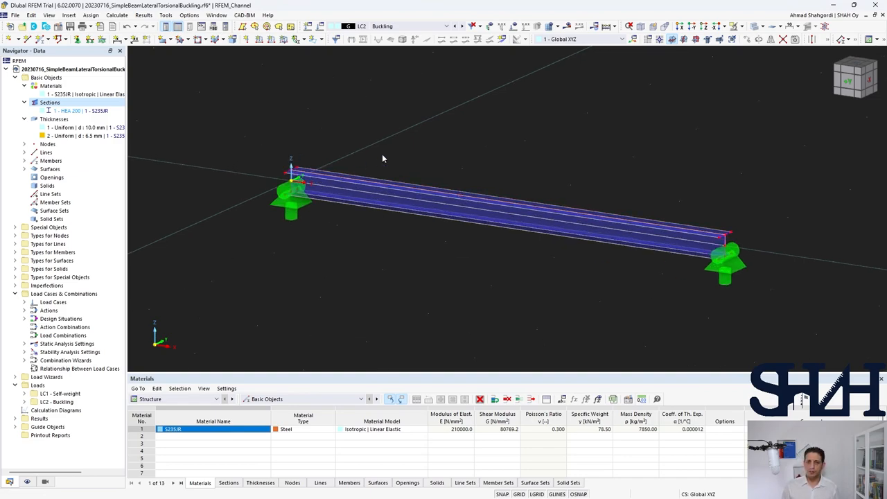
{"action": "mouse_move", "coordinate": [377, 156]}
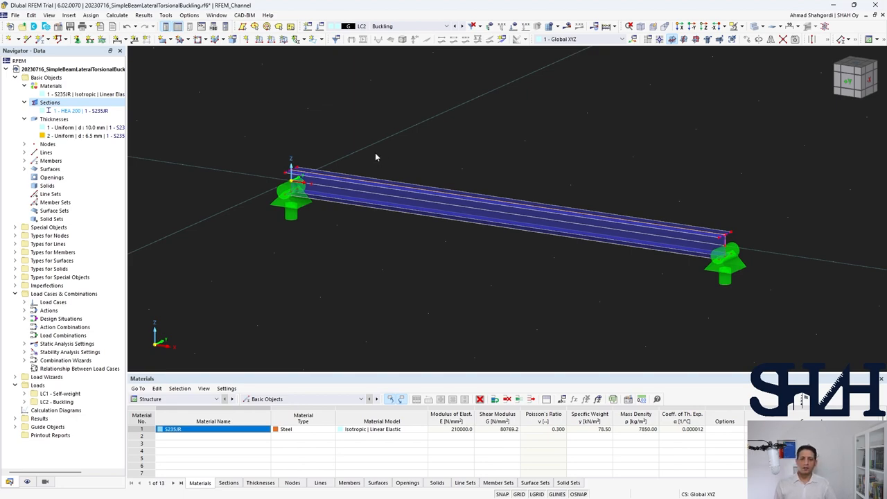
{"action": "mouse_move", "coordinate": [289, 65]}
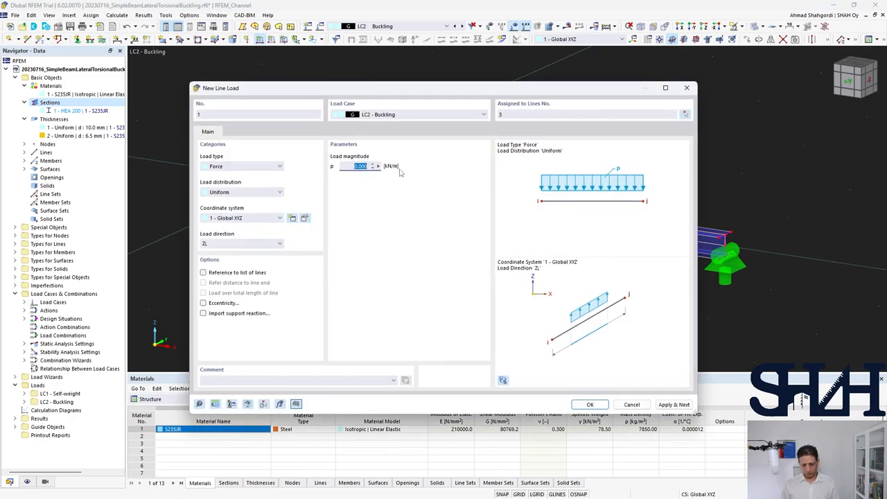
Apply a -100 kN/m uniform line load along the beam in LC2 Buckling.
{"action": "type", "text": "-100"}
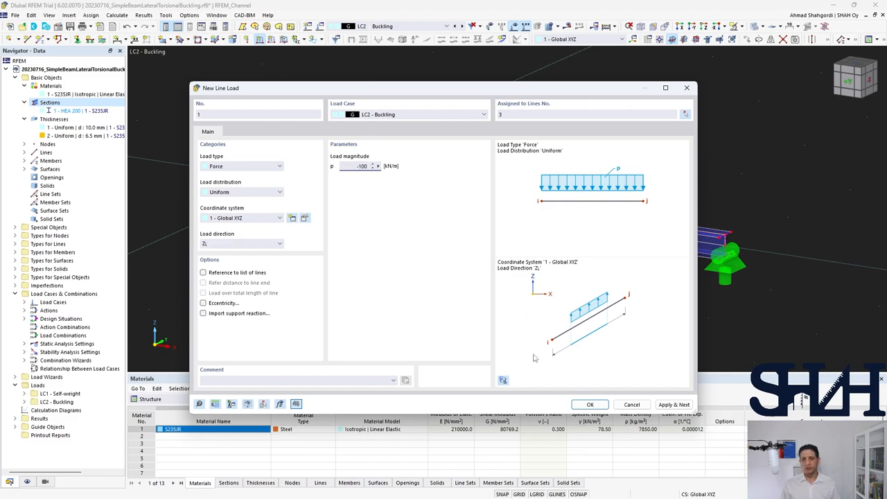
{"action": "left_click", "coordinate": [590, 404]}
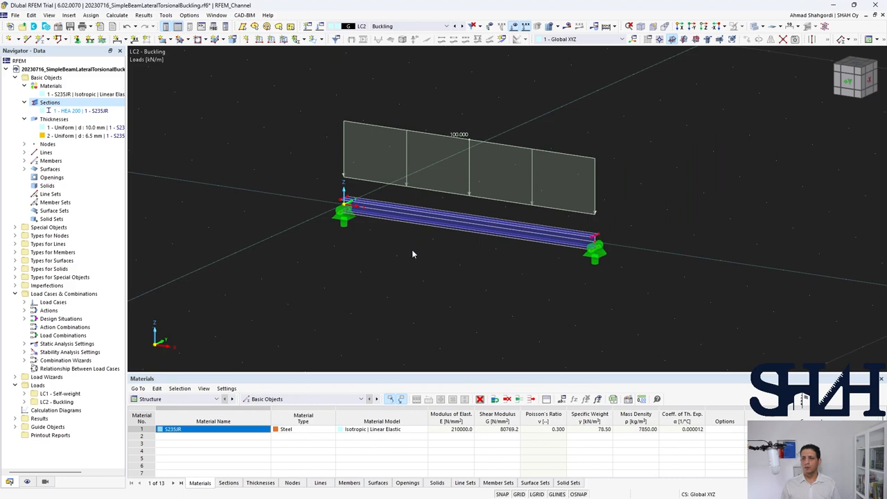
{"action": "left_click", "coordinate": [116, 14]}
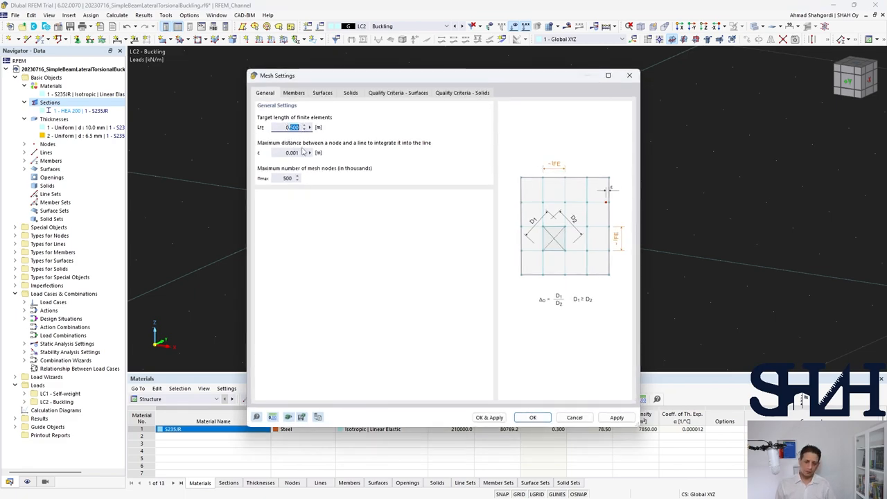
Set the target FE length to 0.020 m and run the buckling calculation.
{"action": "type", "text": "0.020"}
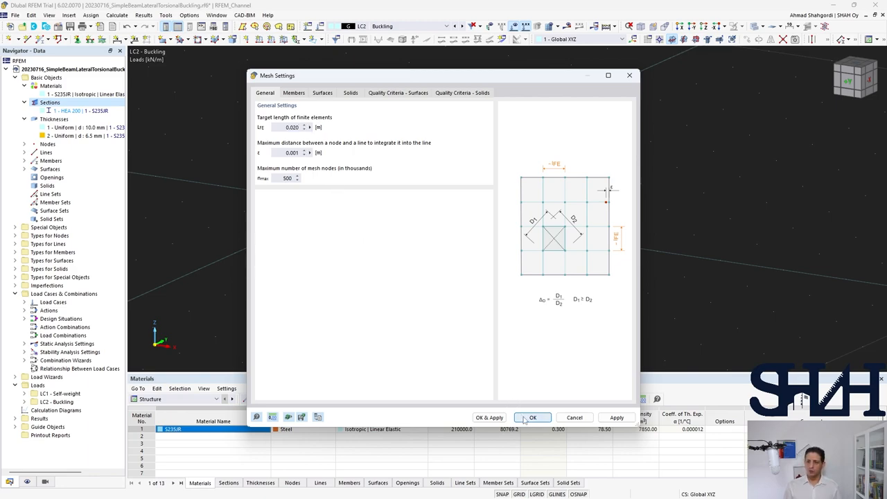
{"action": "left_click", "coordinate": [532, 417]}
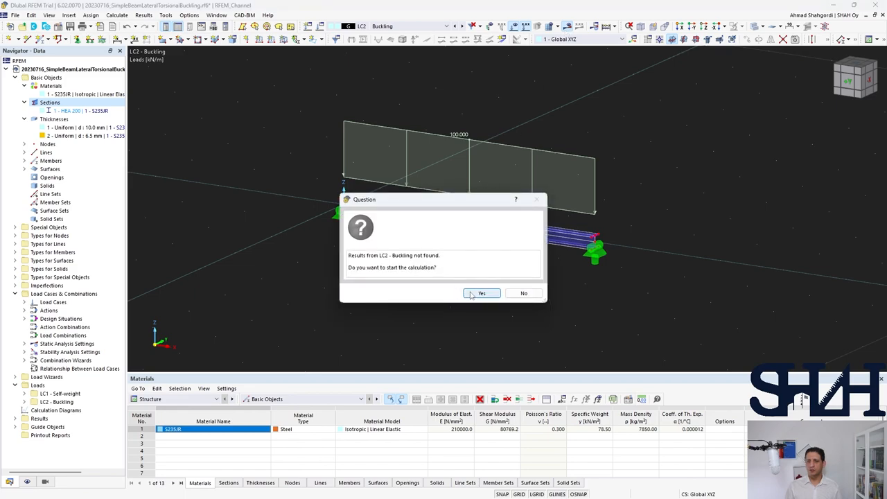
{"action": "left_click", "coordinate": [482, 292]}
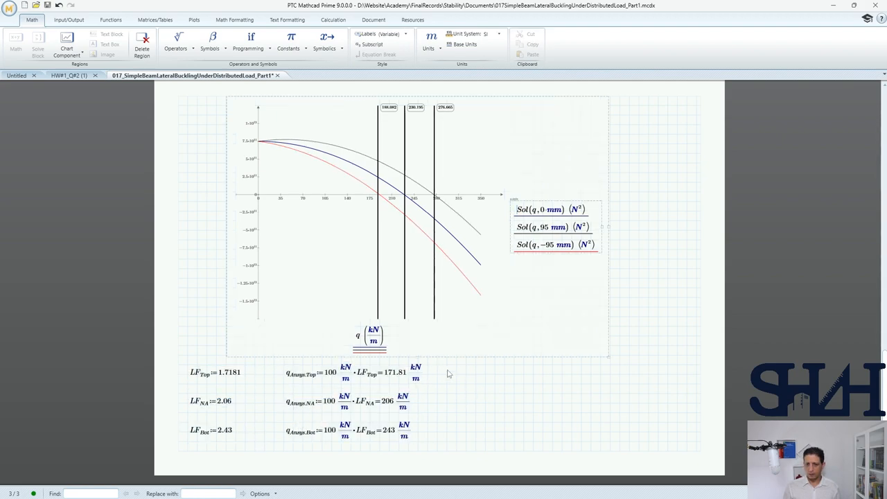
Copy the LF and q expressions to the right and rename them with an RF subscript.
{"action": "left_click_drag", "start_coordinate": [284, 367], "coordinate": [401, 436]}
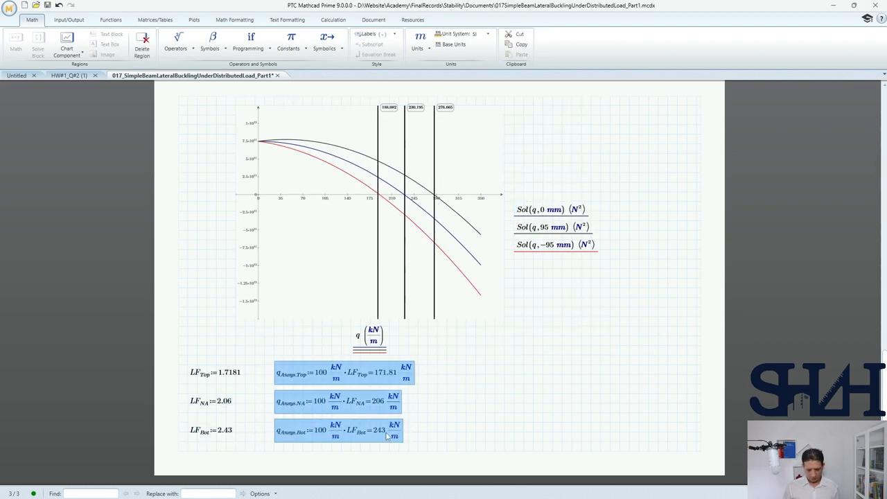
{"action": "left_click", "coordinate": [399, 365]}
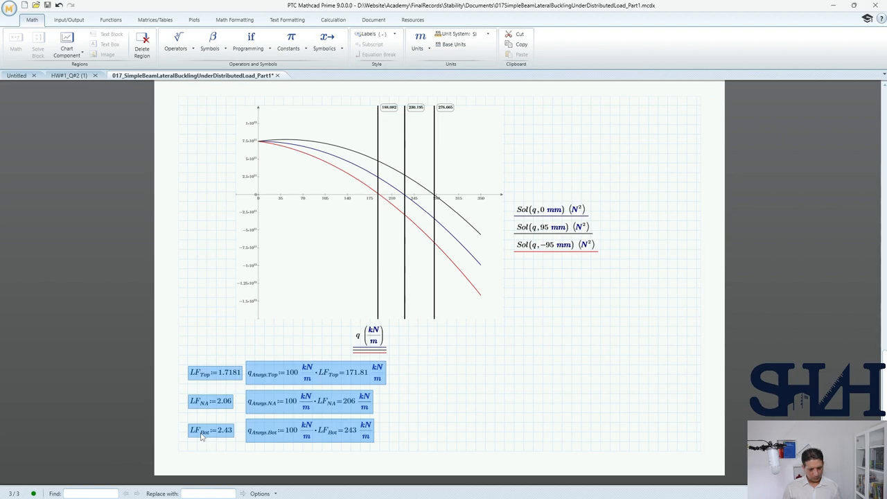
{"action": "mouse_move", "coordinate": [463, 376]}
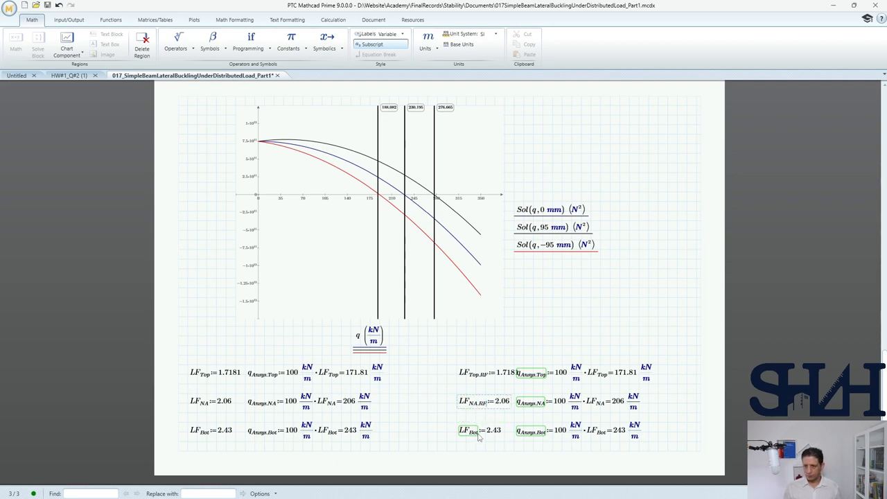
{"action": "left_click", "coordinate": [470, 430]}
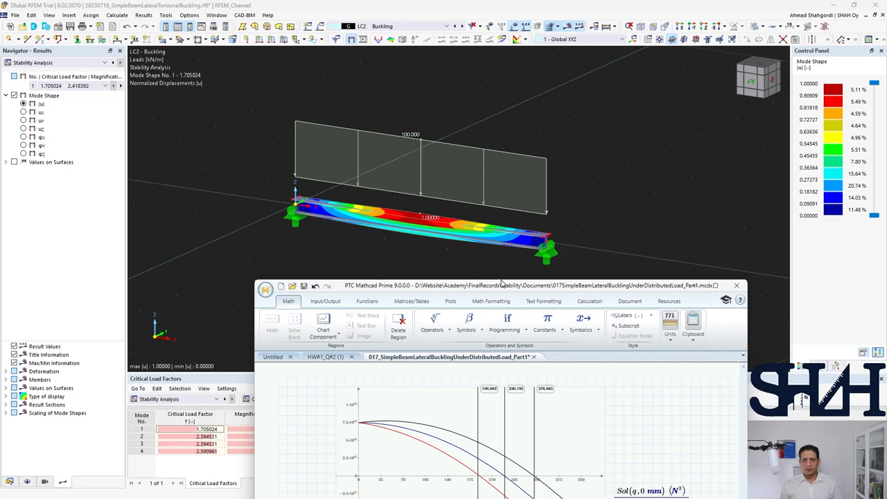
Record RFEM's factor 1.705 in Mathcad, then reassign the 100 kN/m line load, discarding results and mesh.
{"action": "left_click", "coordinate": [726, 286]}
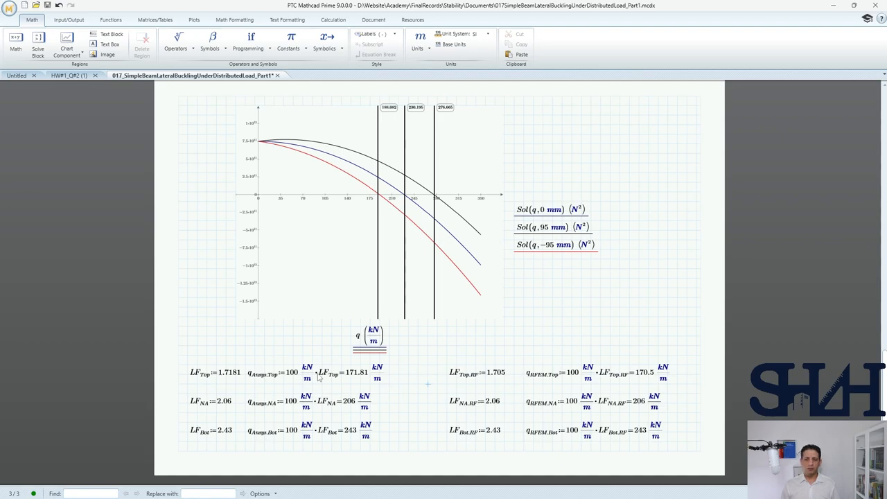
{"action": "mouse_move", "coordinate": [632, 33]}
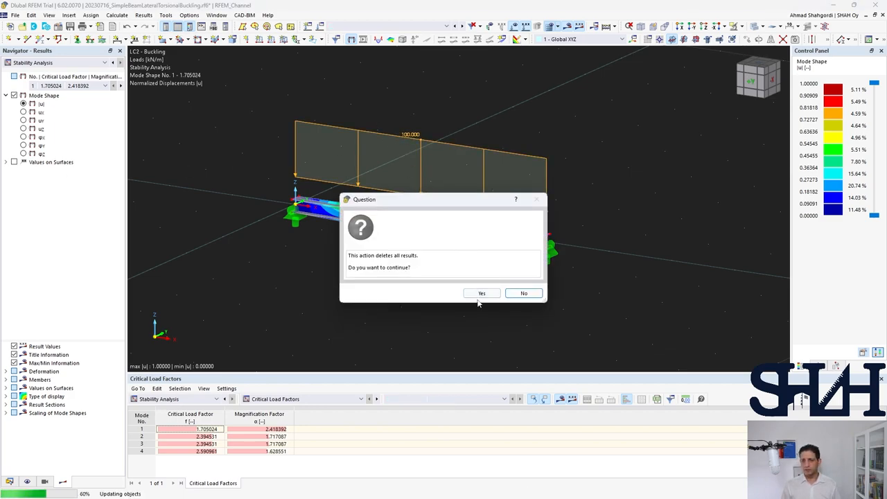
{"action": "left_click", "coordinate": [482, 294]}
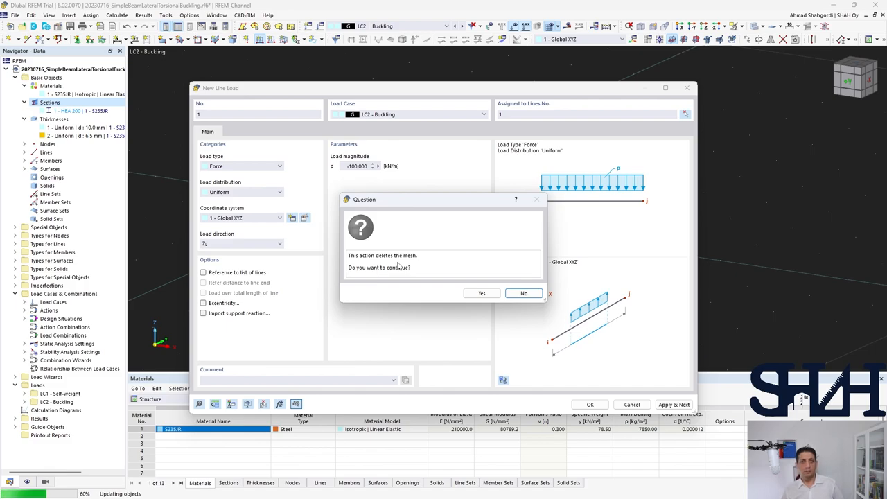
{"action": "left_click", "coordinate": [482, 292]}
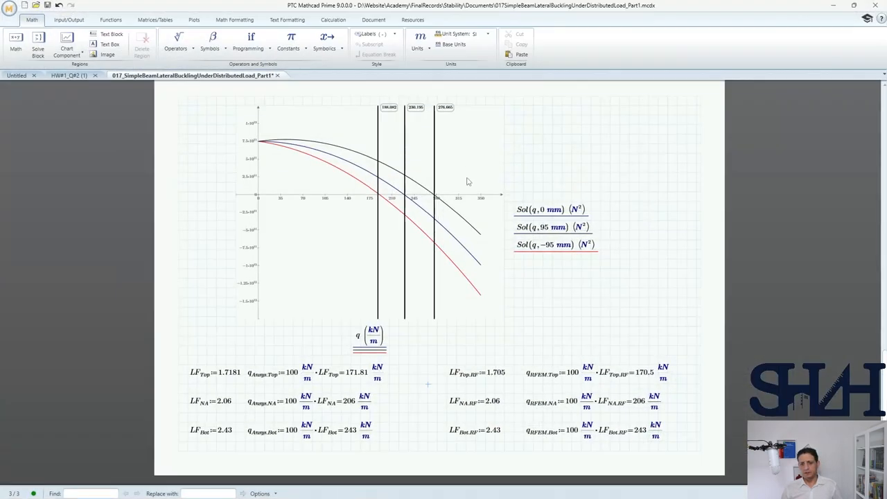
{"action": "left_click", "coordinate": [474, 402]}
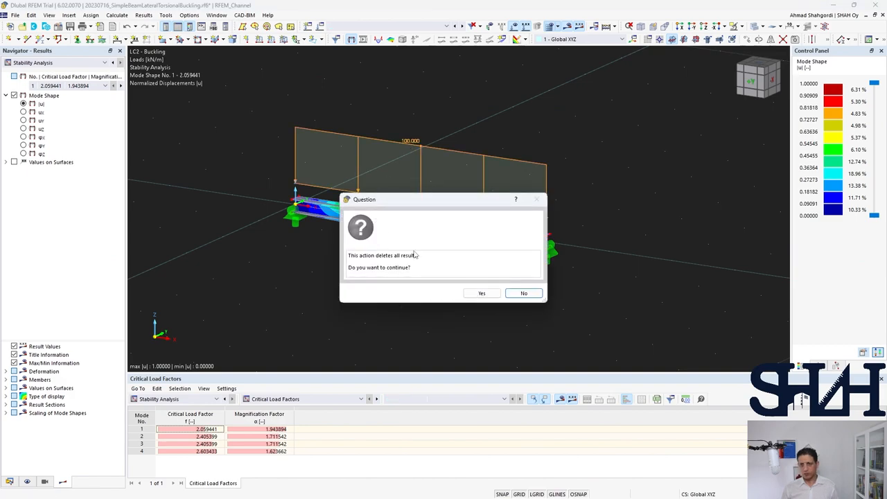
Discard the results and define a new -100 kN/m line load on another beam line.
{"action": "left_click", "coordinate": [482, 293]}
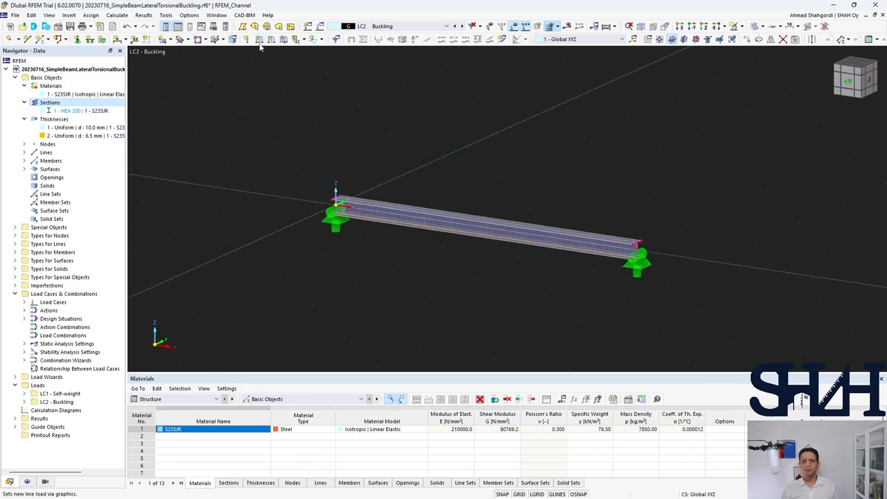
{"action": "left_click", "coordinate": [259, 39]}
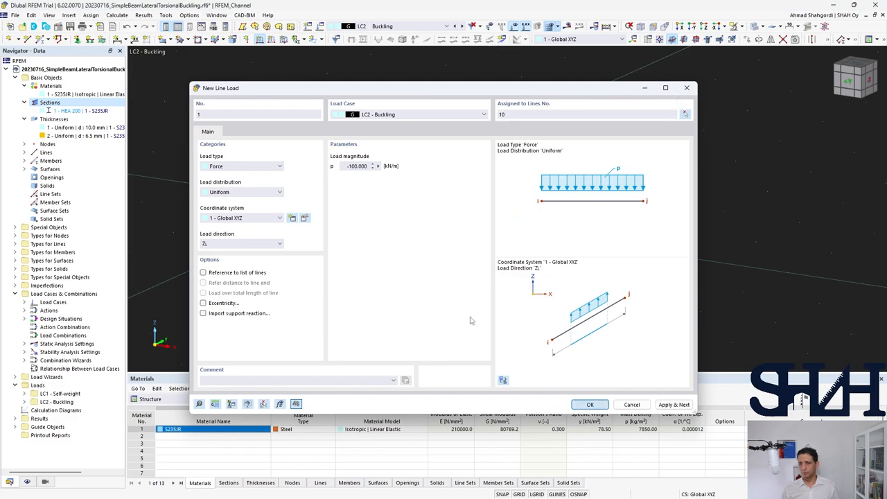
{"action": "left_click", "coordinate": [589, 405]}
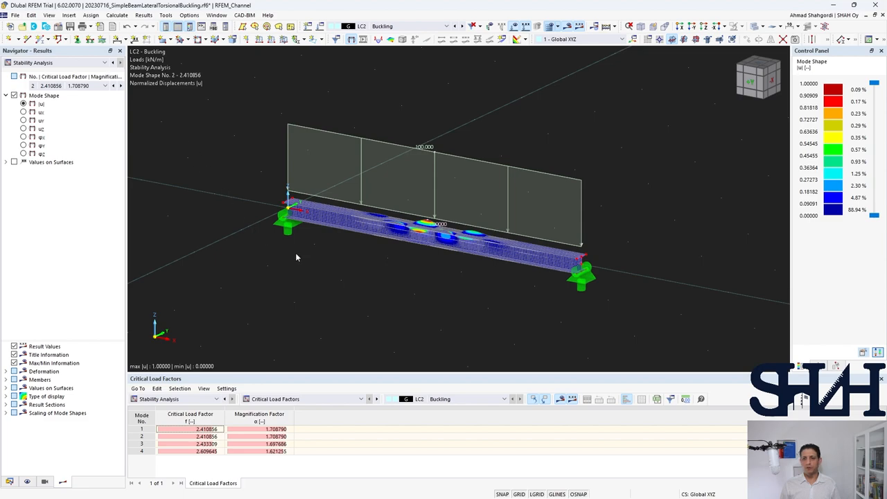
{"action": "mouse_move", "coordinate": [424, 287]}
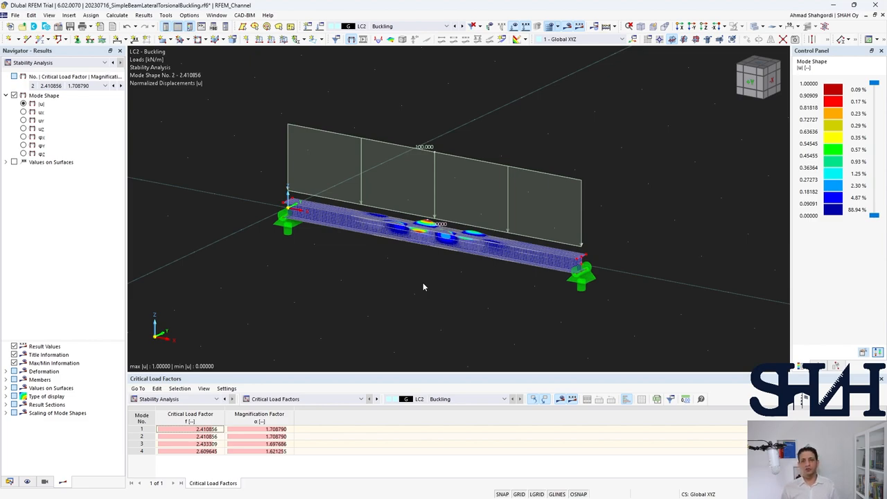
{"action": "mouse_move", "coordinate": [342, 274]}
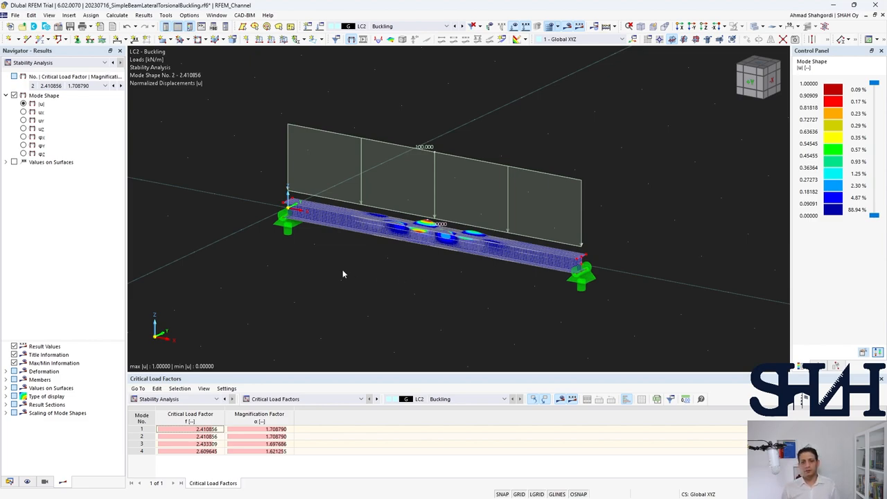
{"action": "mouse_move", "coordinate": [327, 211]}
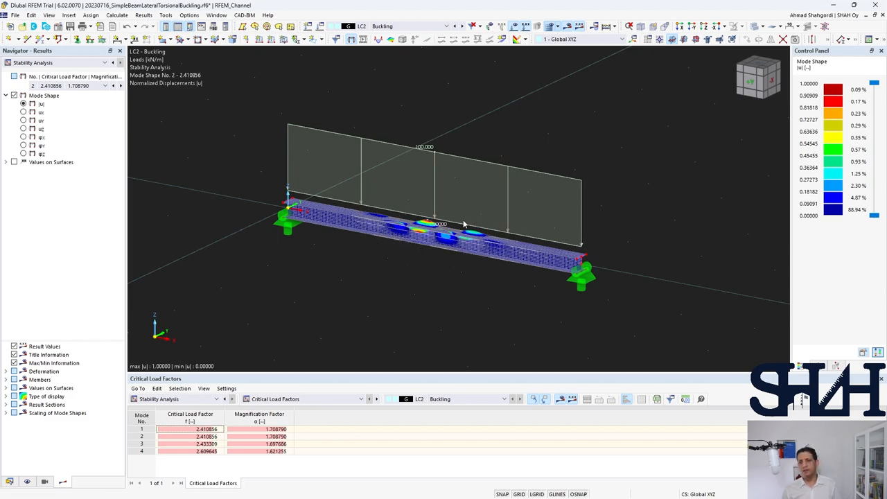
{"action": "mouse_move", "coordinate": [388, 269]}
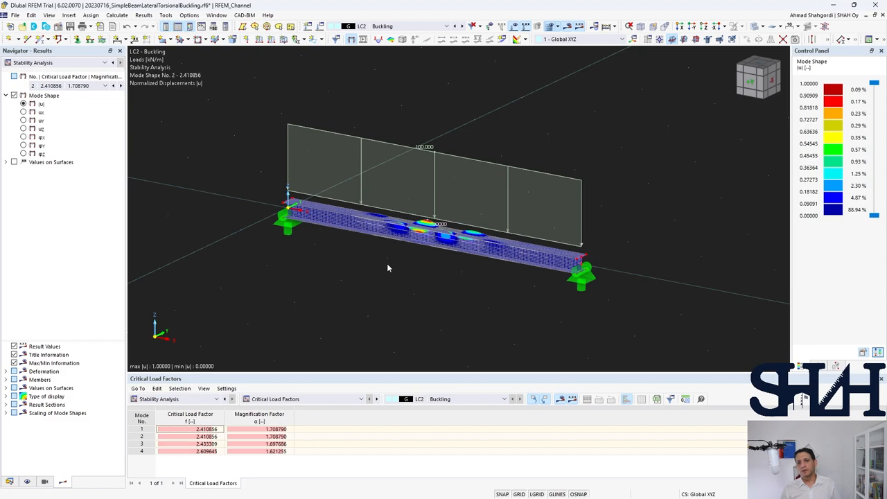
{"action": "mouse_move", "coordinate": [391, 264]}
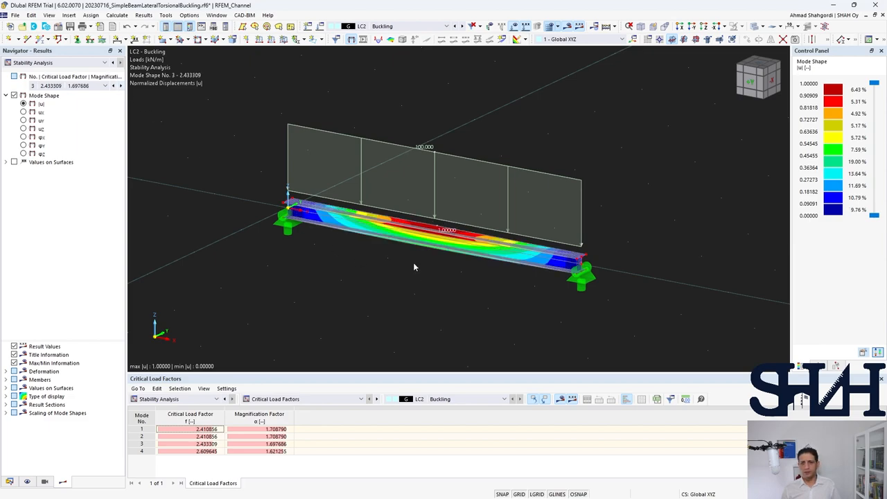
{"action": "mouse_move", "coordinate": [424, 274]}
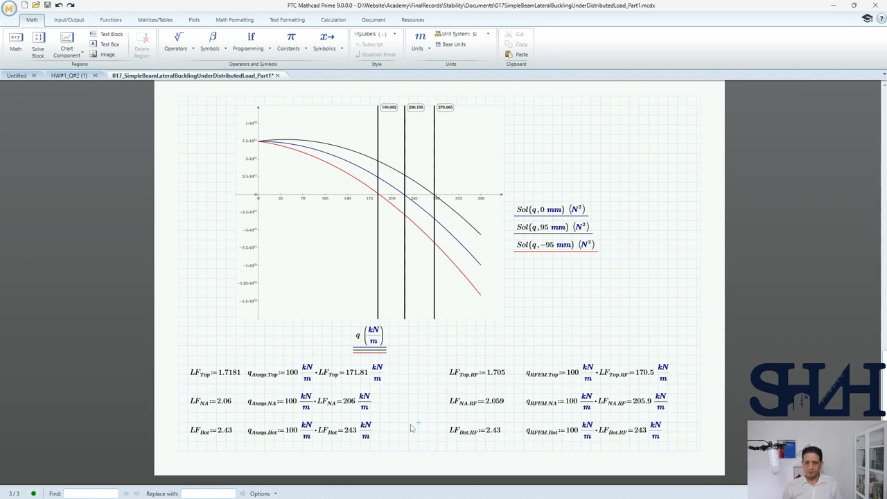
{"action": "mouse_move", "coordinate": [551, 20]}
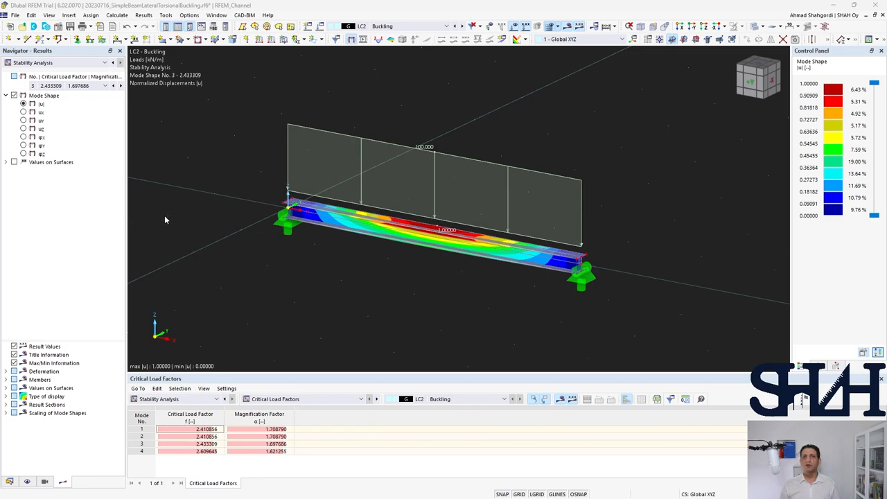
{"action": "mouse_move", "coordinate": [172, 219]}
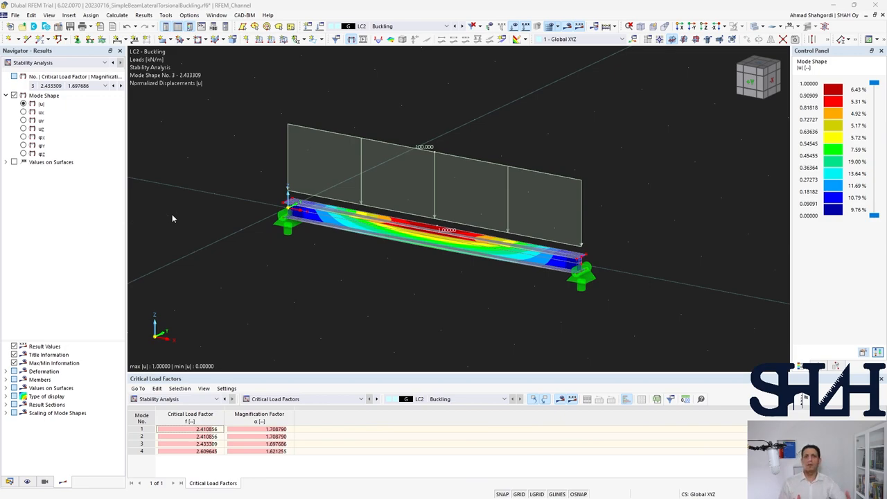